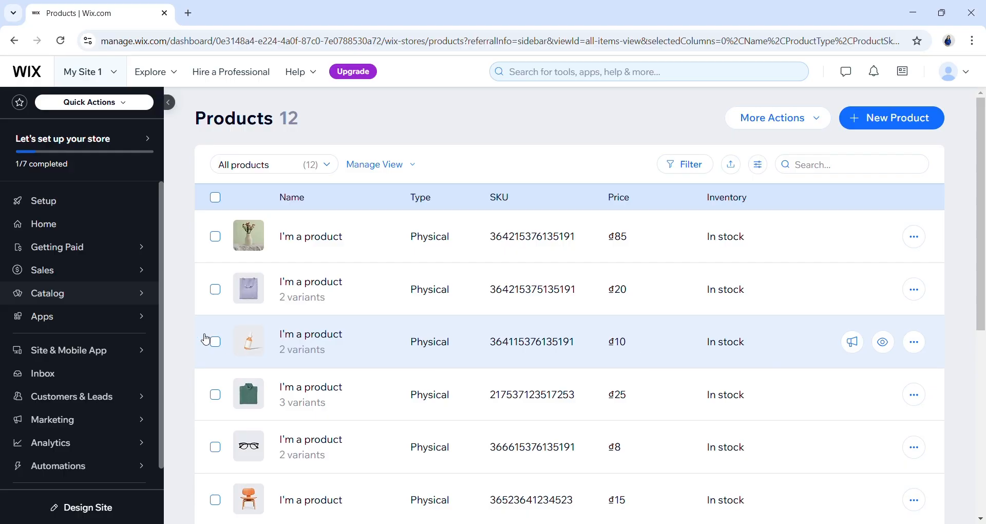
- Find 'Litcommerce' in the Wix App Market and install LitCommerce Multichannel Sell, accepting its permissions
click(42, 316)
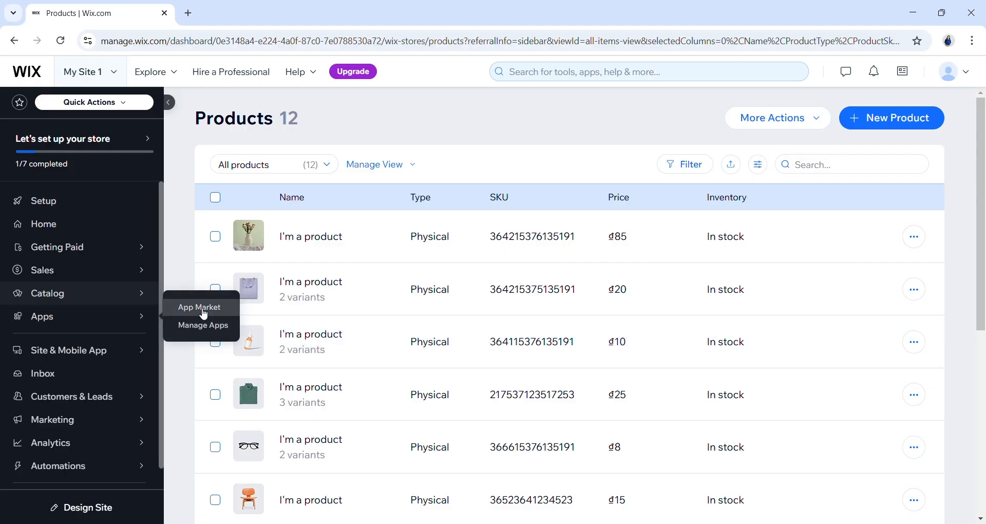
click(200, 307)
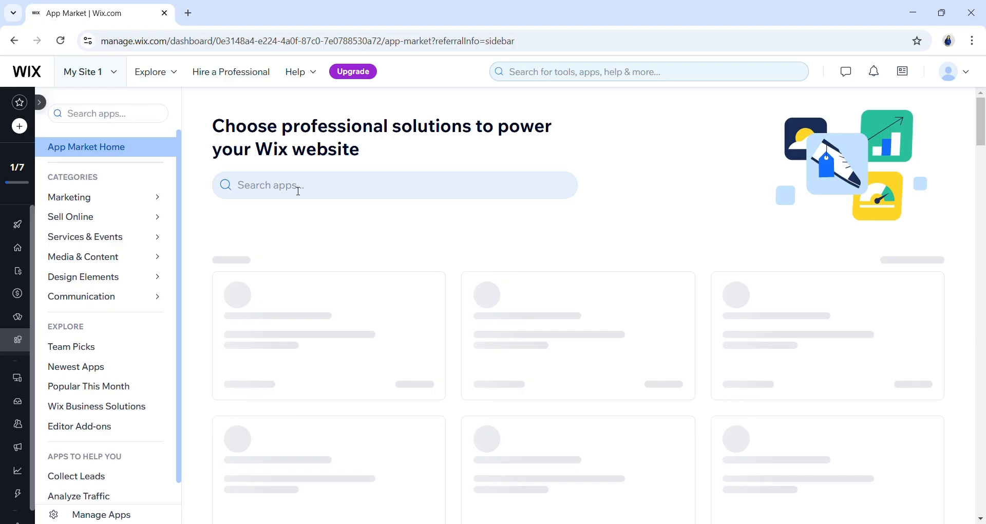
text(Litcommerce)
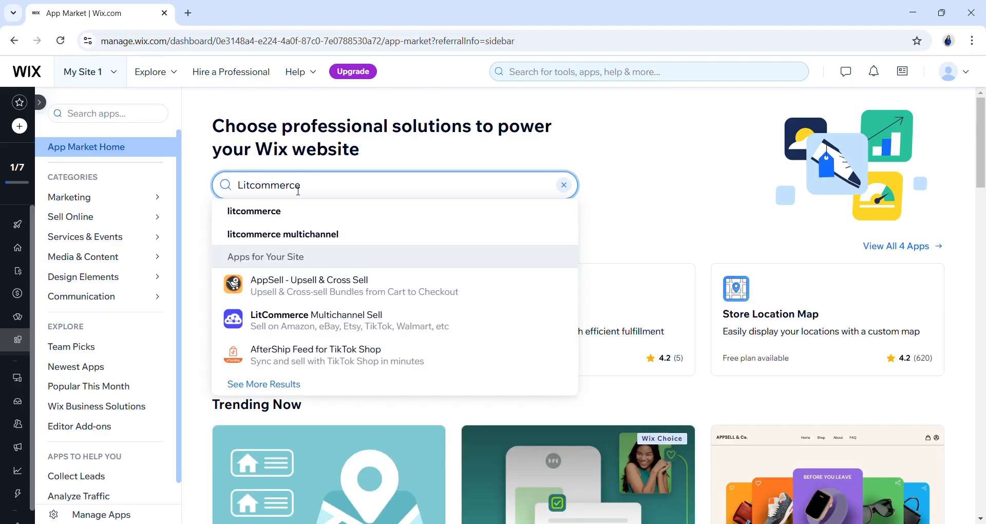
click(315, 320)
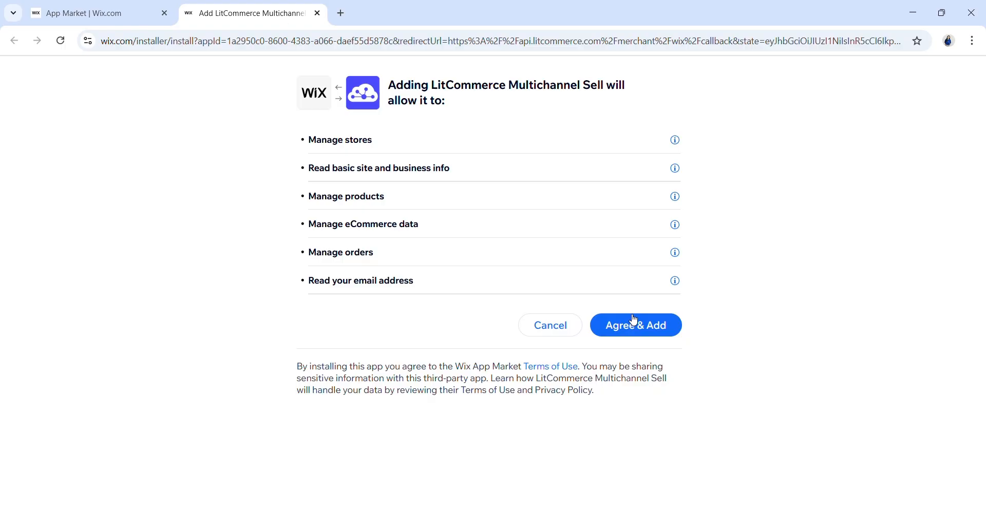
click(634, 325)
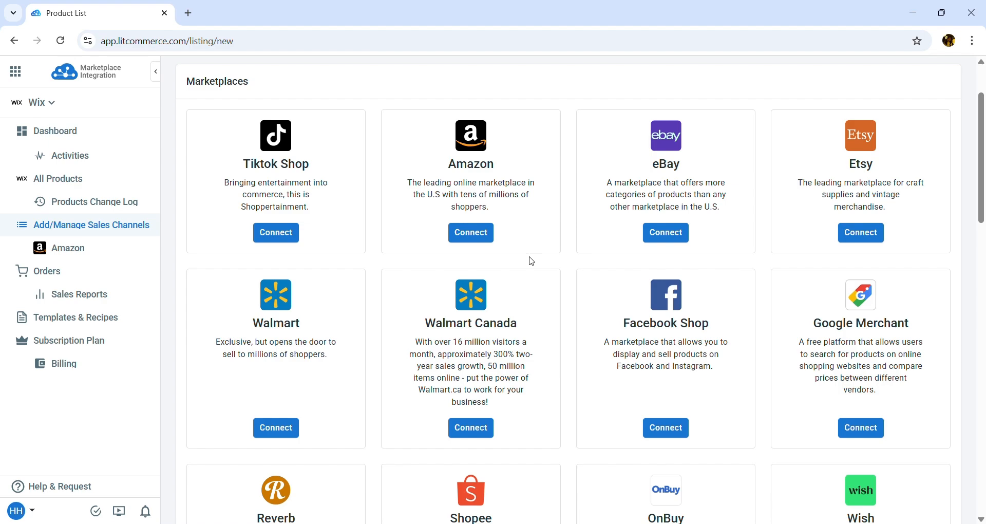
mouse_move(664, 232)
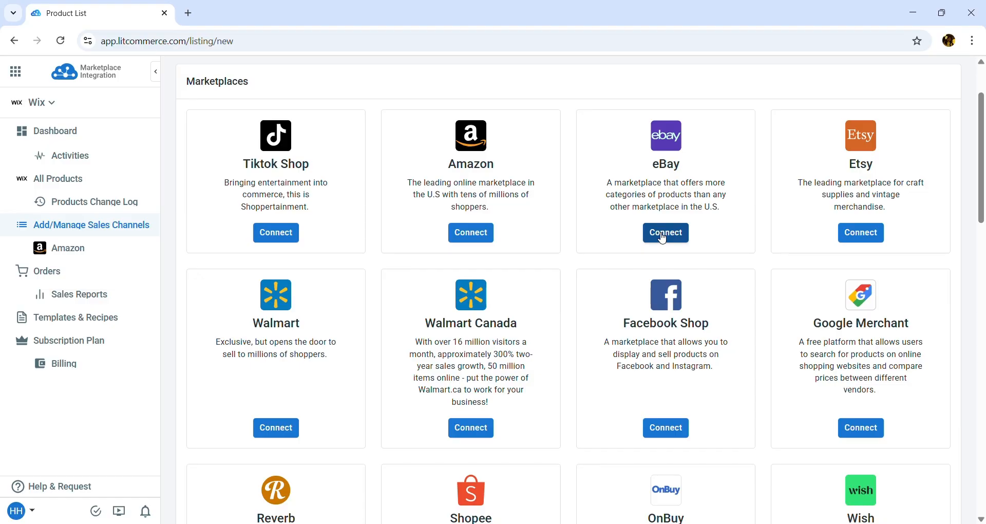
- Connect an eBay account as a channel named 'eBay' and show all store products
click(665, 233)
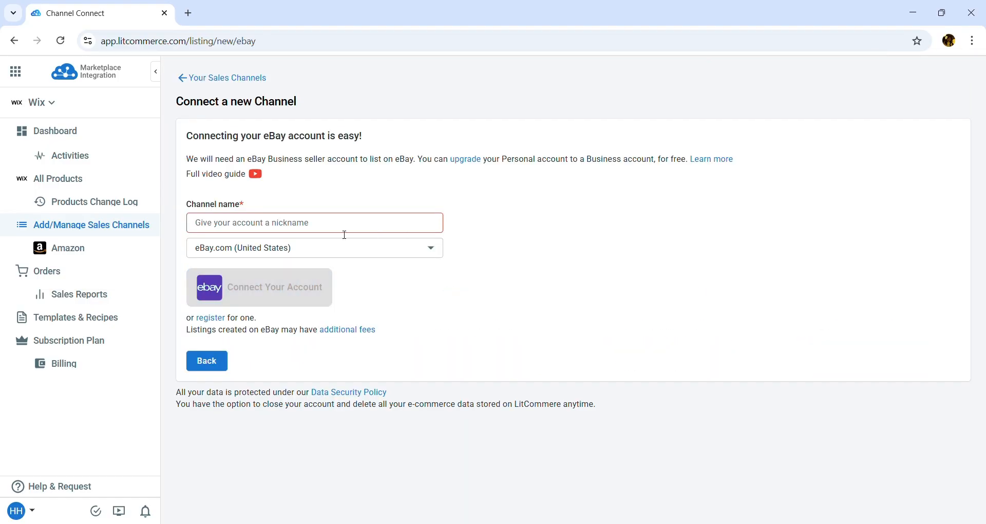
text(eBay)
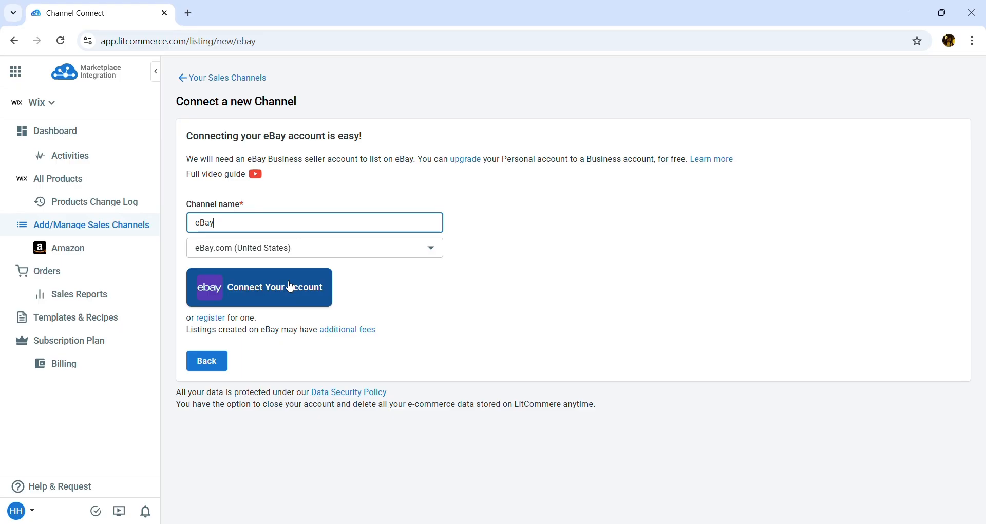
click(259, 286)
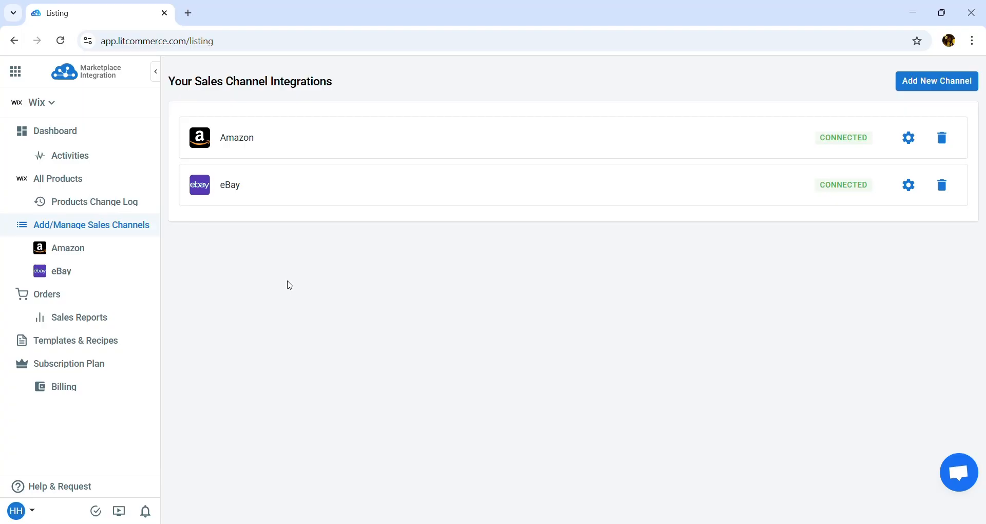
click(58, 178)
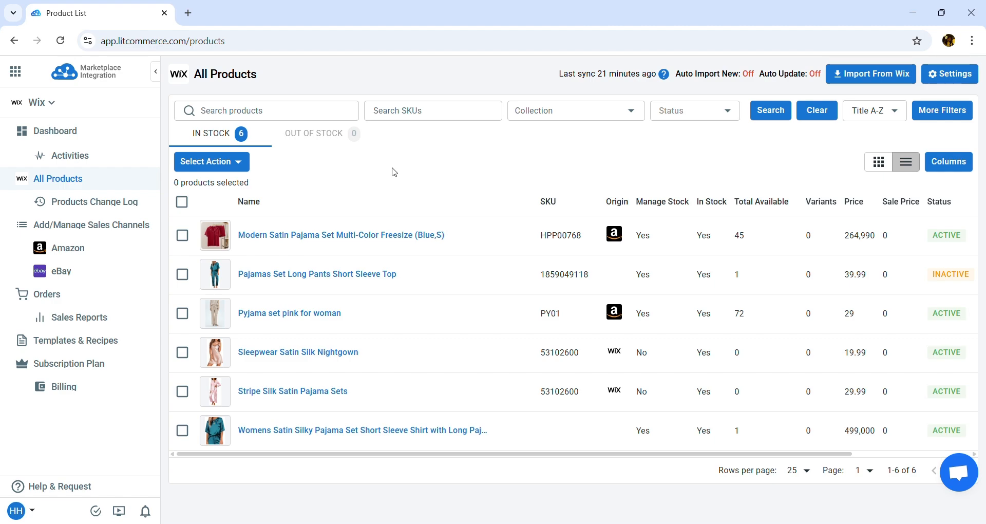
- List all six selected products to the eBay channel as drafts and view the eBay listings
click(183, 201)
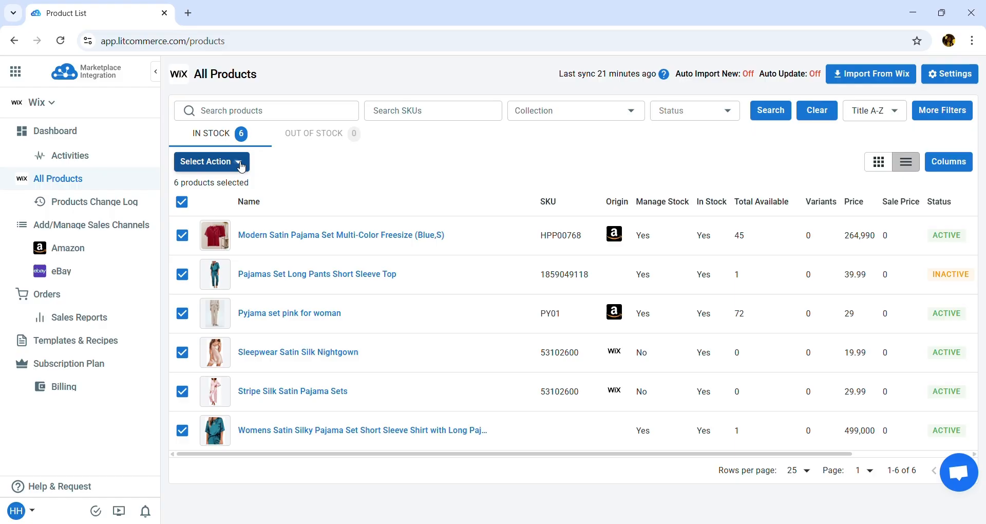
click(211, 161)
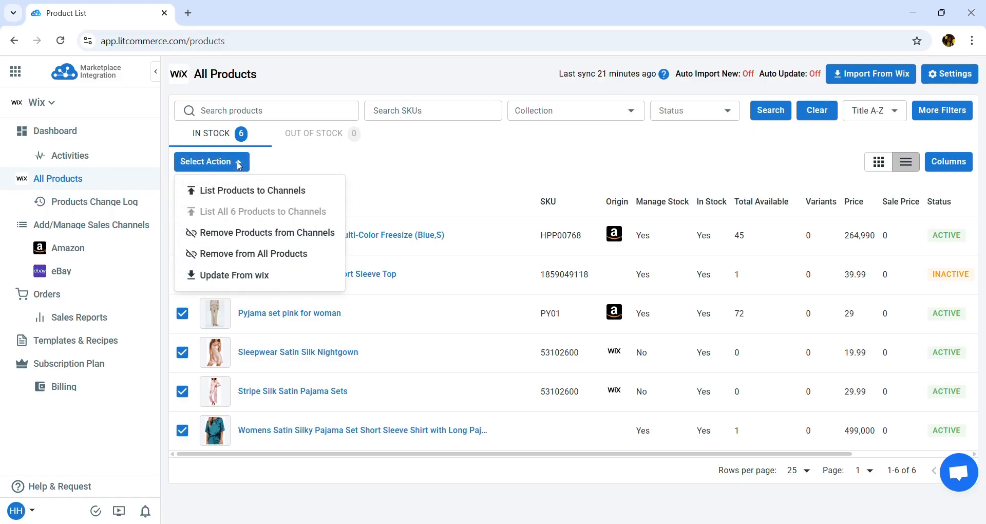
click(252, 190)
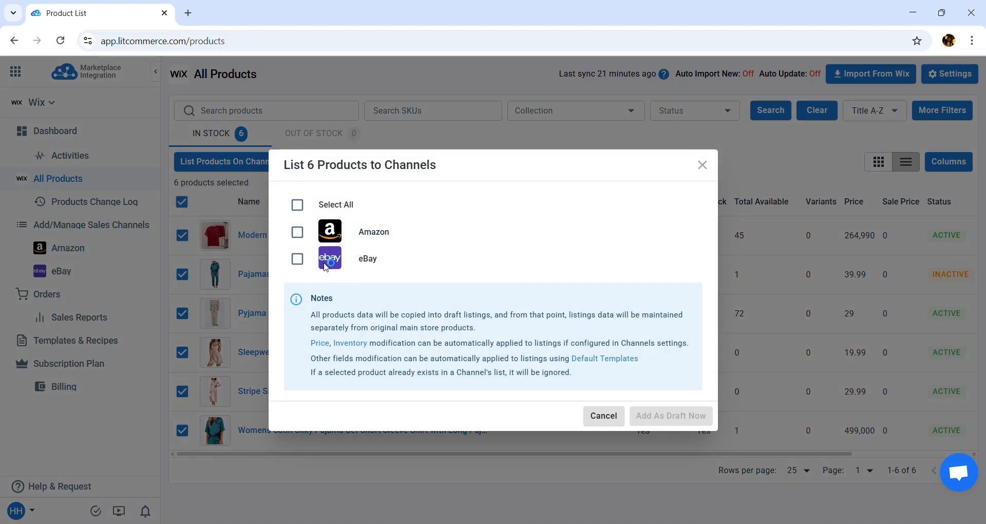
click(298, 258)
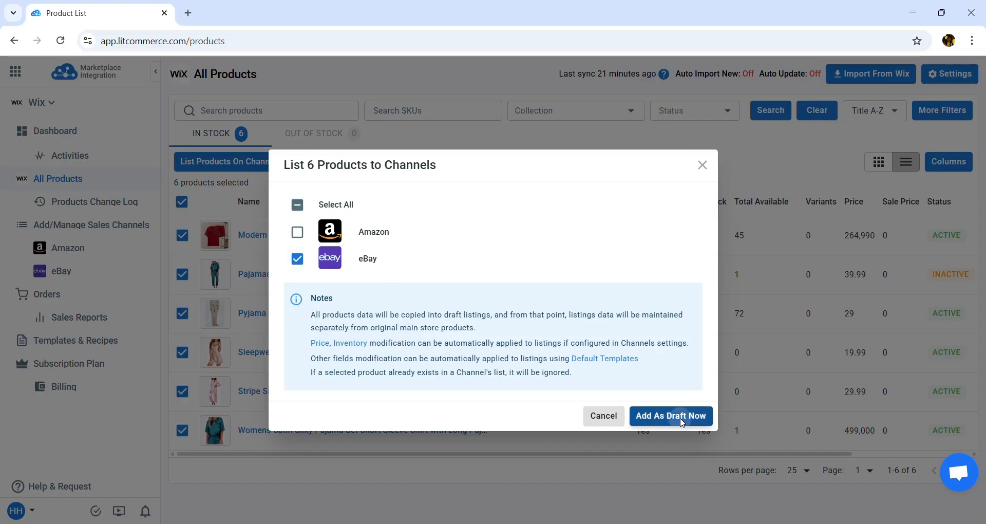
click(669, 415)
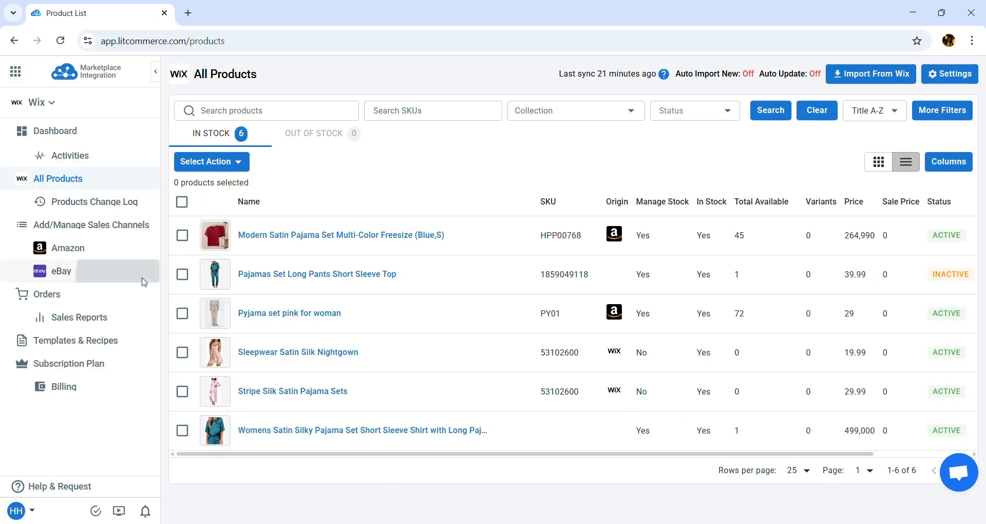
click(61, 270)
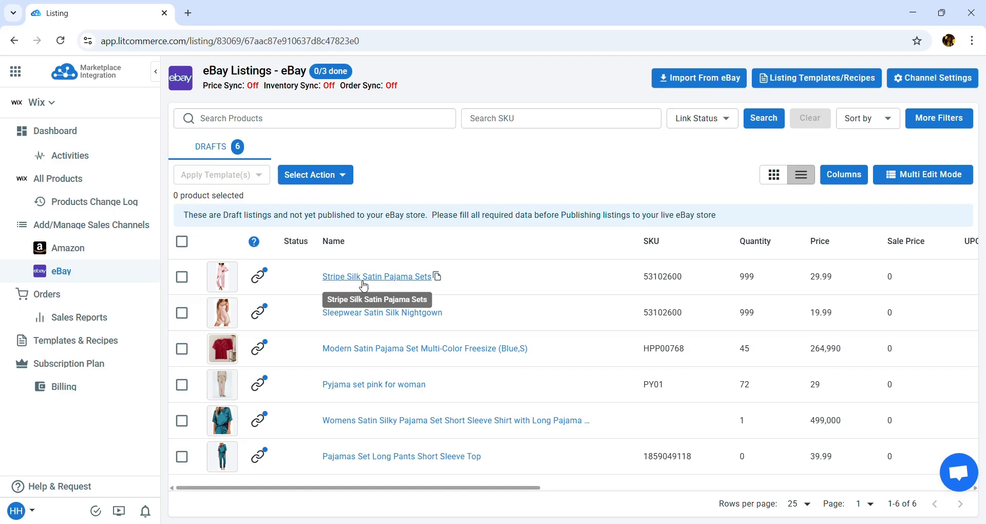
- In the Stripe Silk Satin Pajama Sets draft, search 'sleepw' and choose Sleepwear & Robes as primary category
click(375, 276)
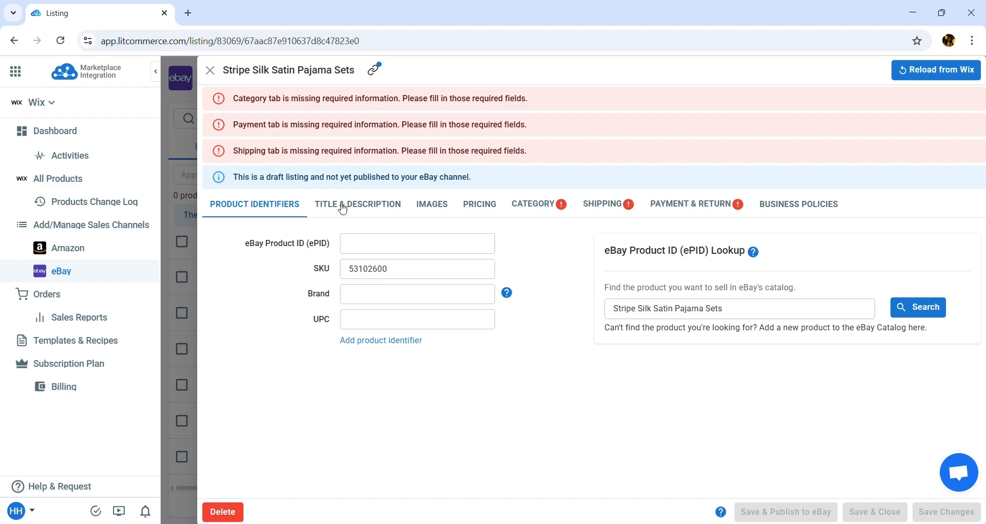
click(358, 203)
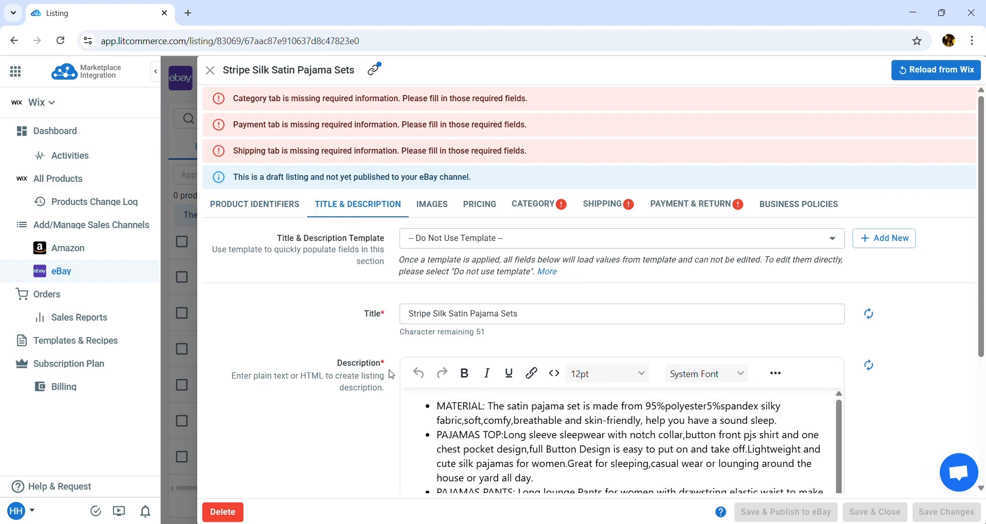
click(479, 203)
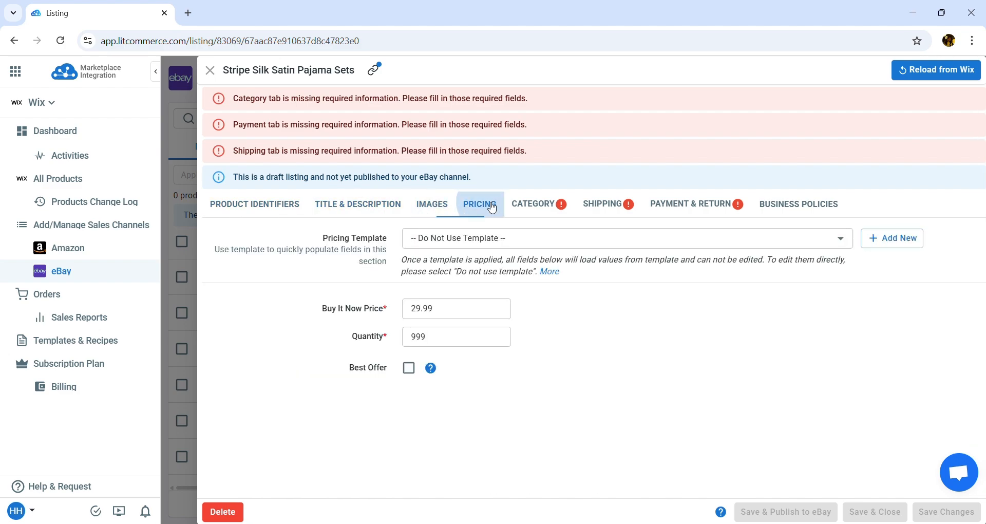
click(533, 204)
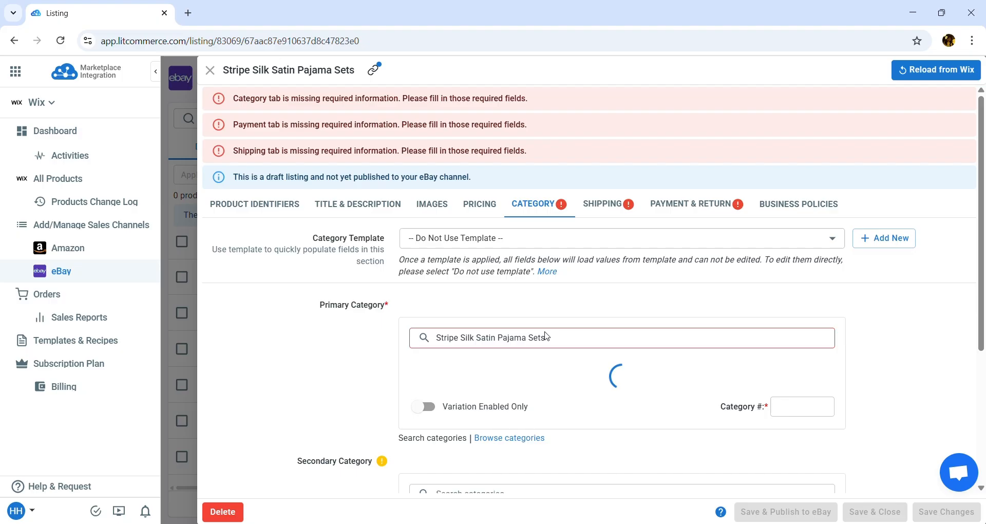
text(sleepw)
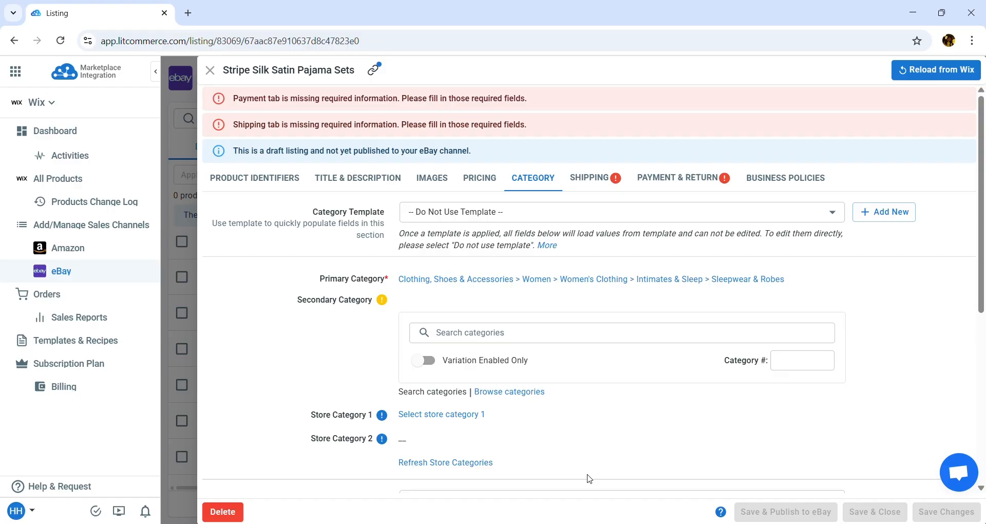
scroll(down, 3)
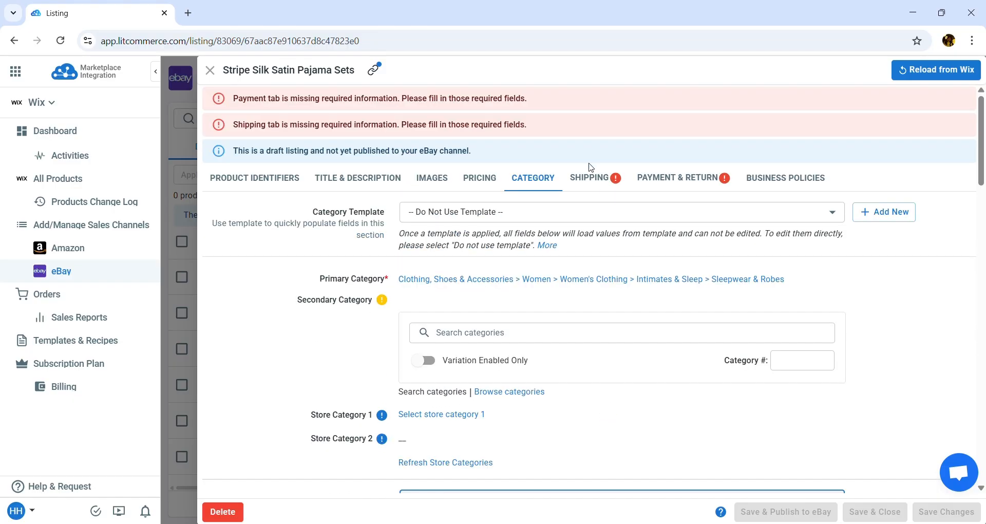
- Set the item location to Florida, postal code 28412, and publish the pajama set listing to eBay
click(589, 178)
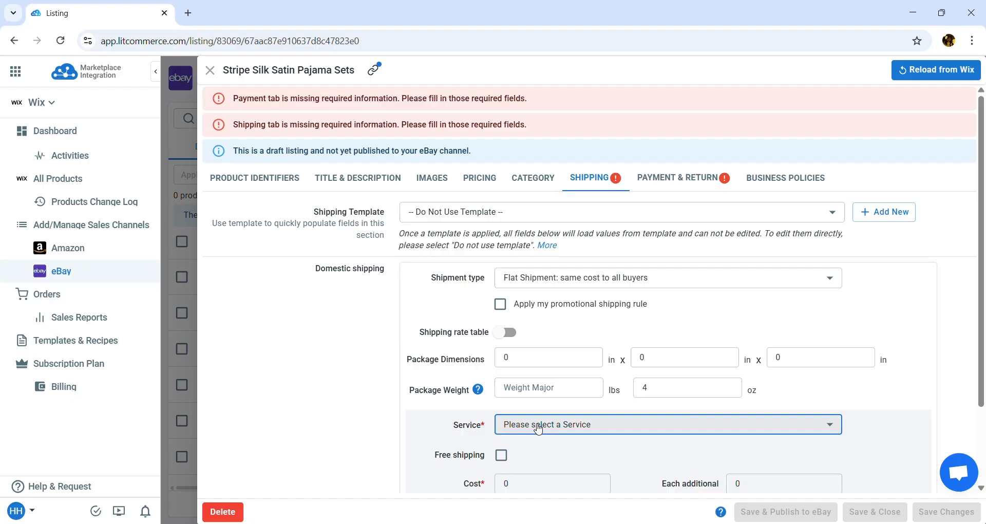
click(667, 424)
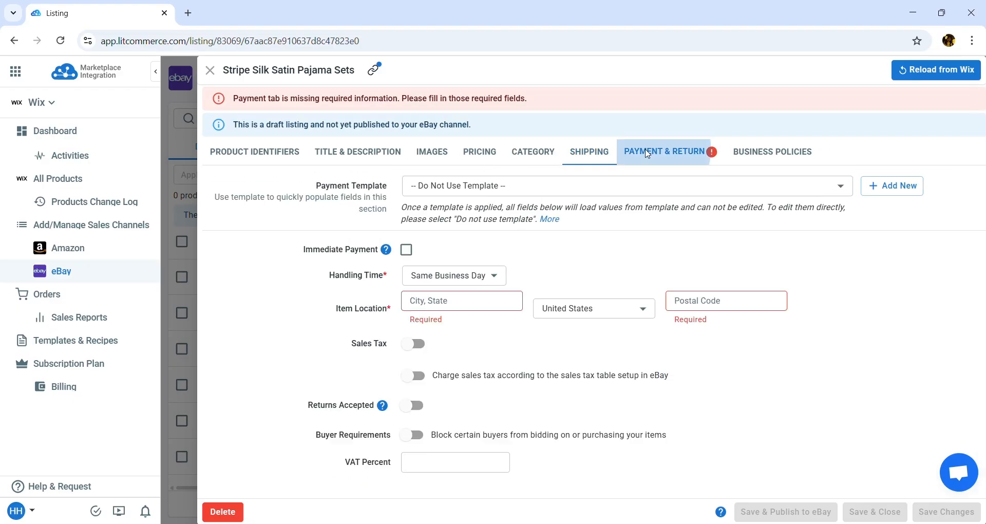
text(Florida)
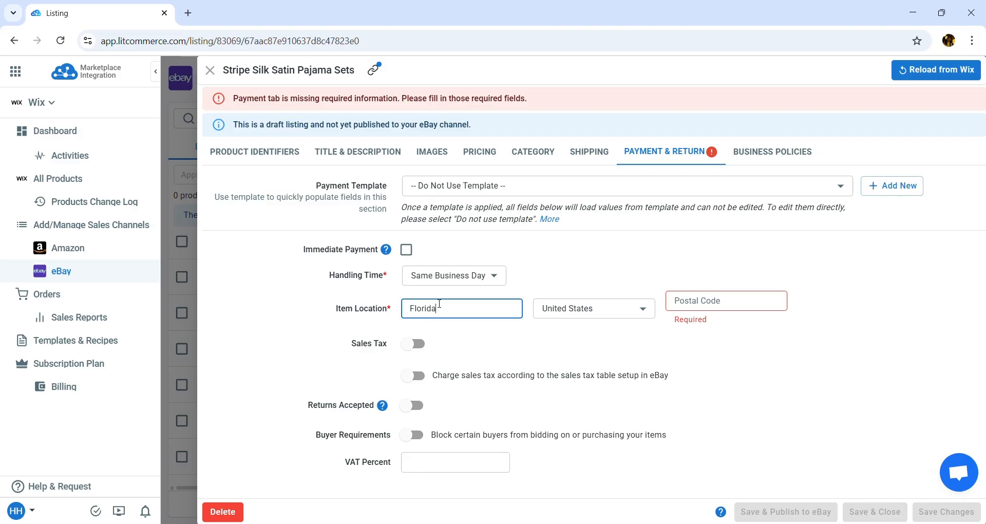
text(28412)
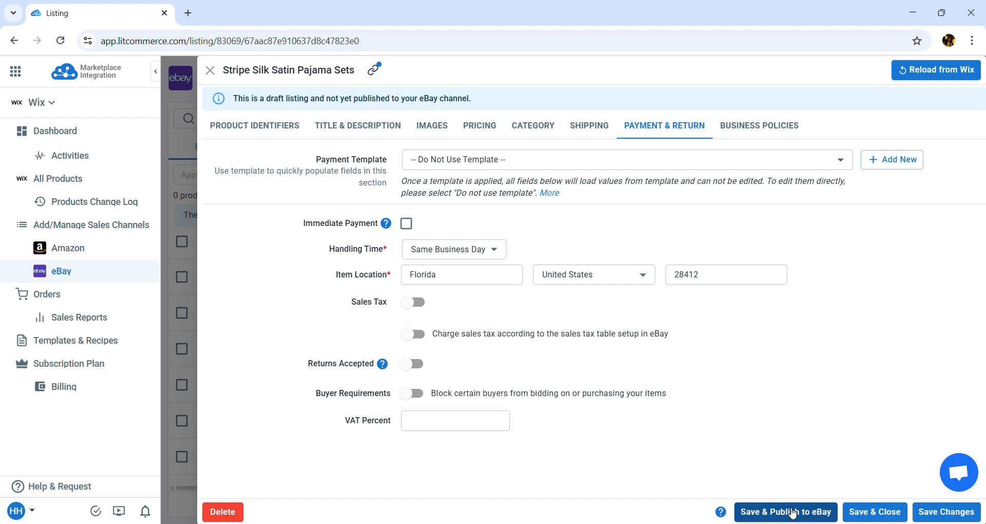
click(785, 512)
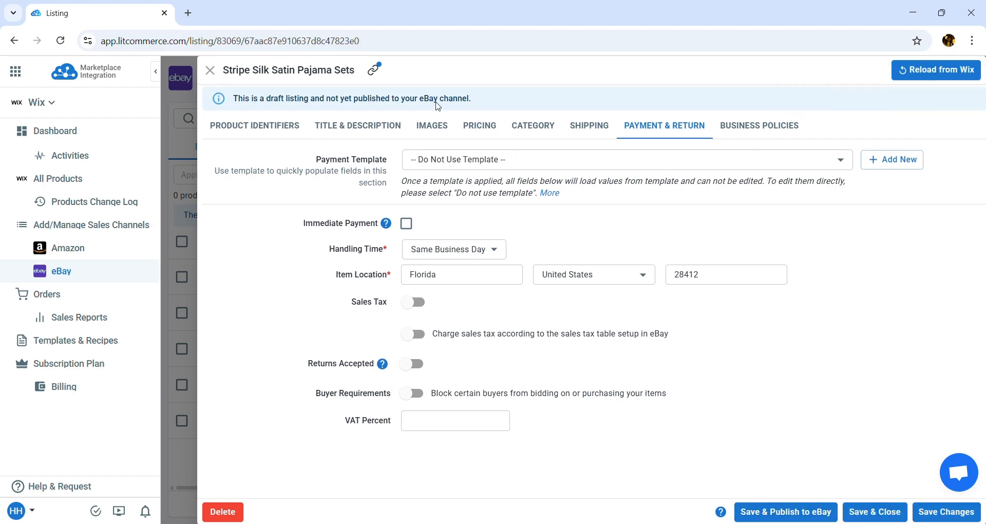
click(210, 70)
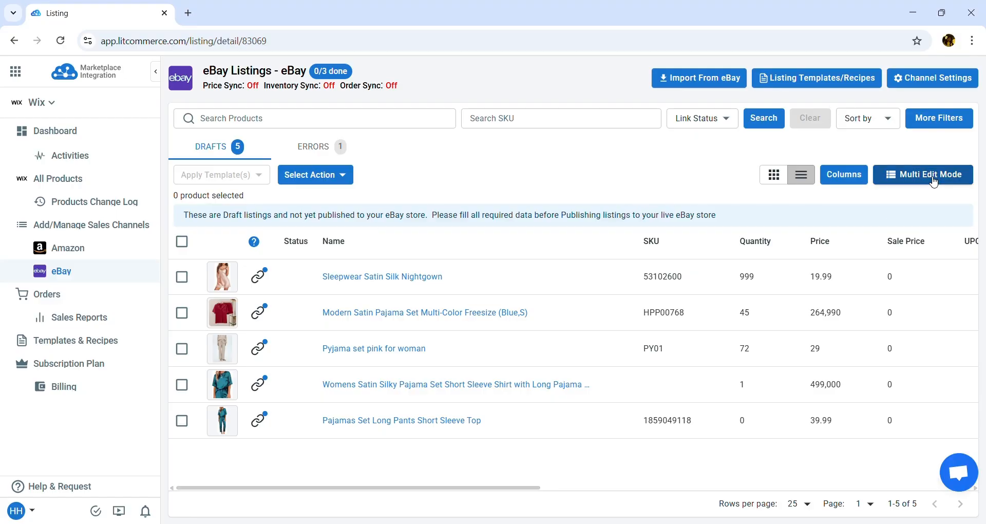
- In Multi Edit, set the drafts' category to 'sleepwear' and save the bulk changes
click(922, 175)
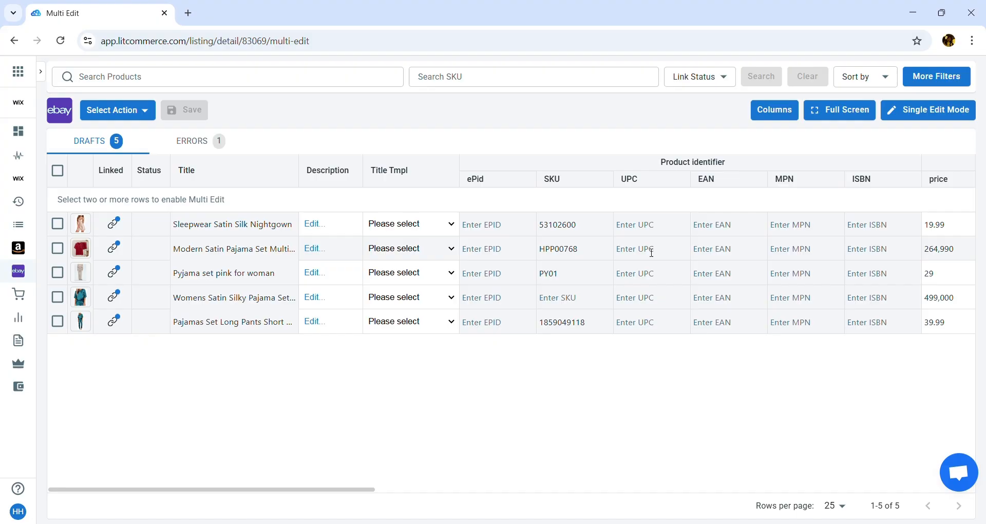
scroll(right, 3)
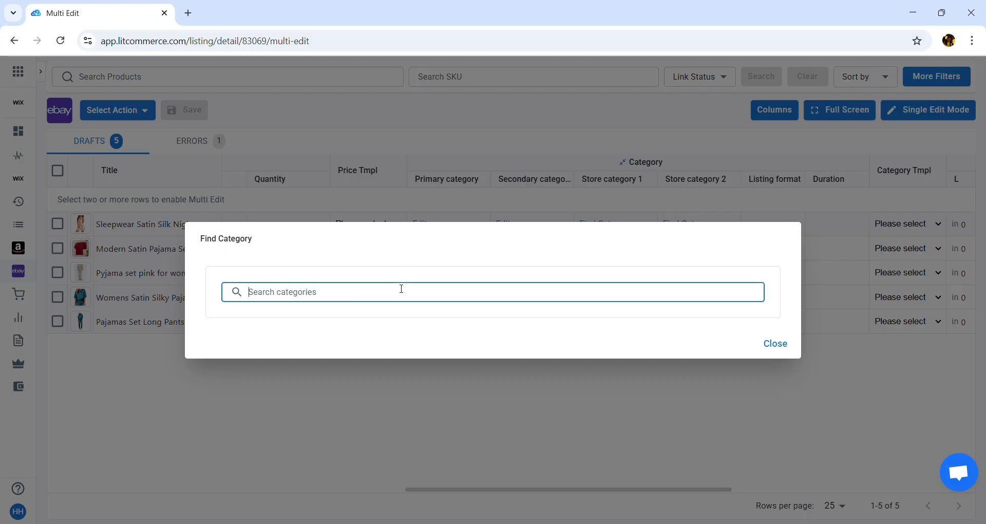
text(sleepwear)
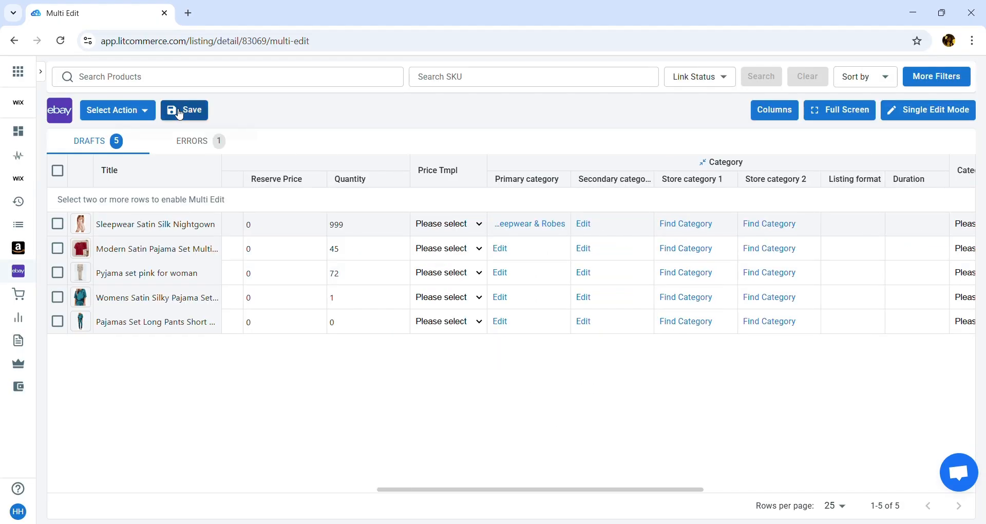
click(184, 110)
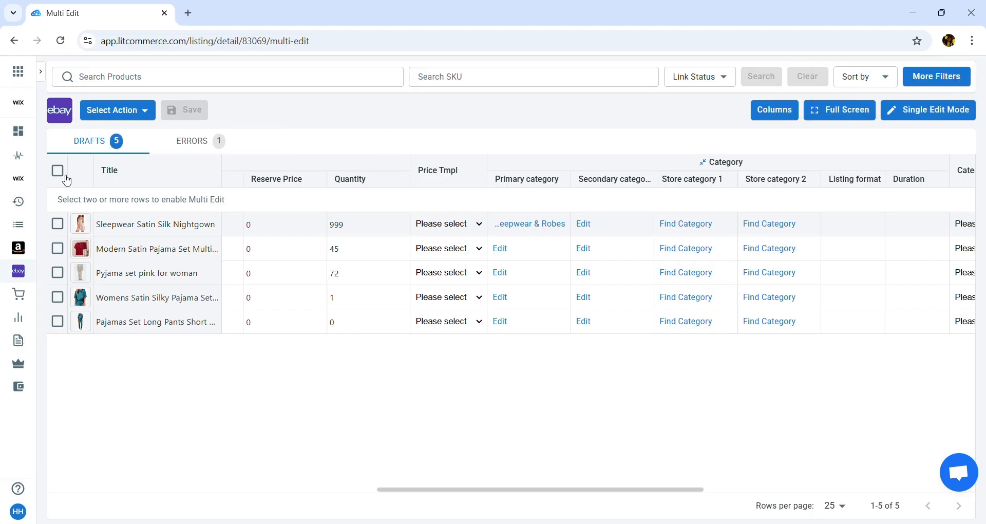
- Select all five drafts and publish them to eBay
click(58, 171)
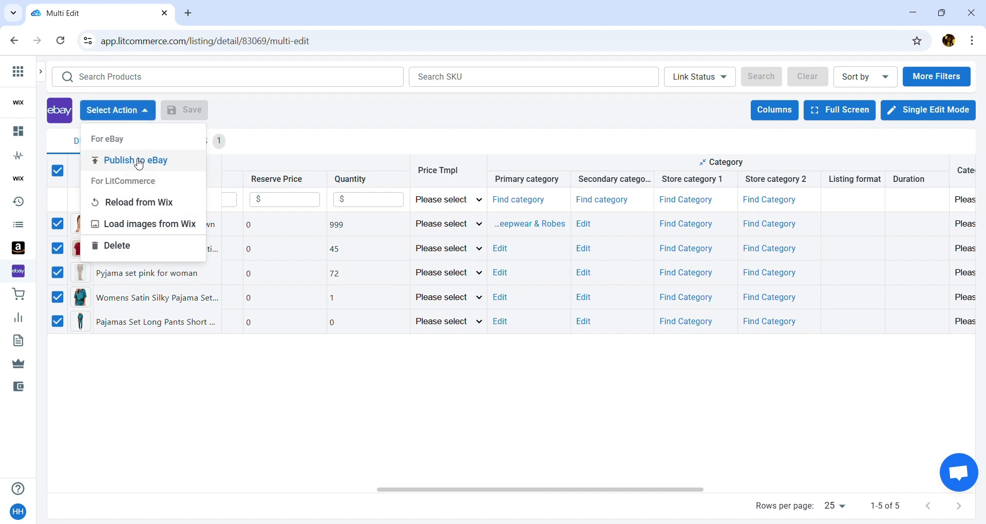
click(135, 160)
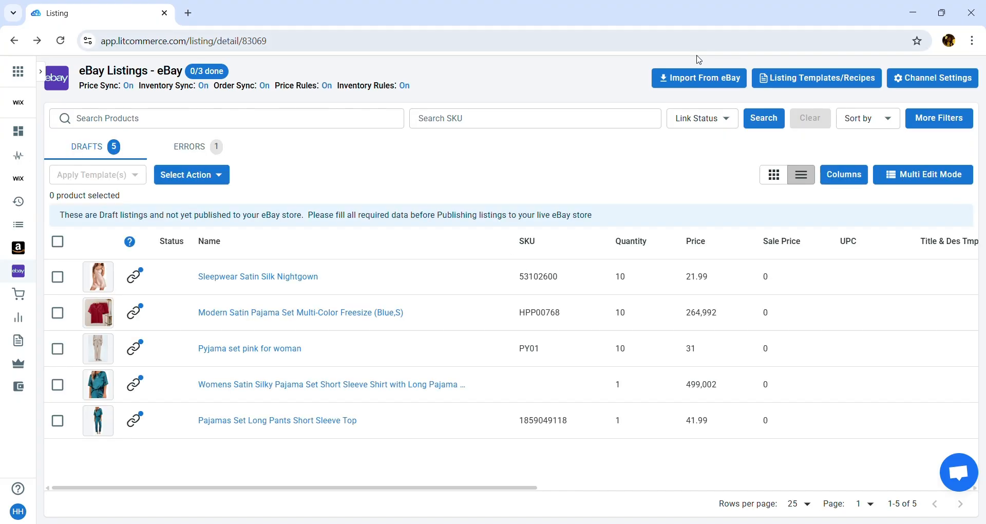
- Expand the sidebar navigation and go to Templates & Recipes
click(698, 77)
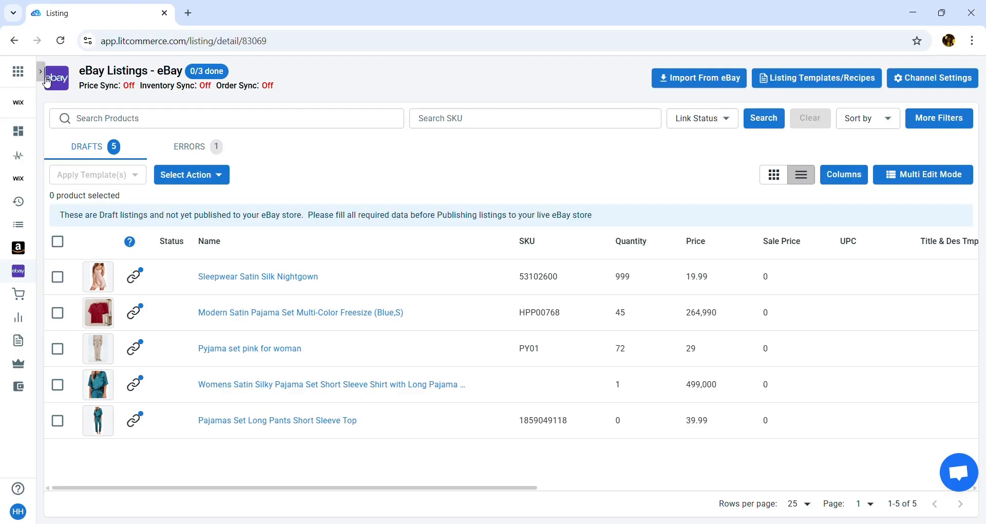
click(41, 71)
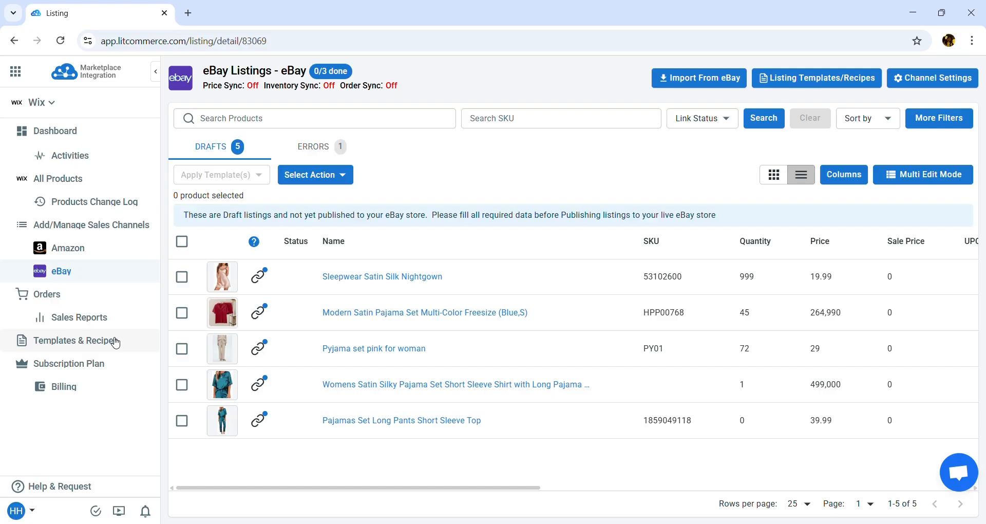
click(74, 340)
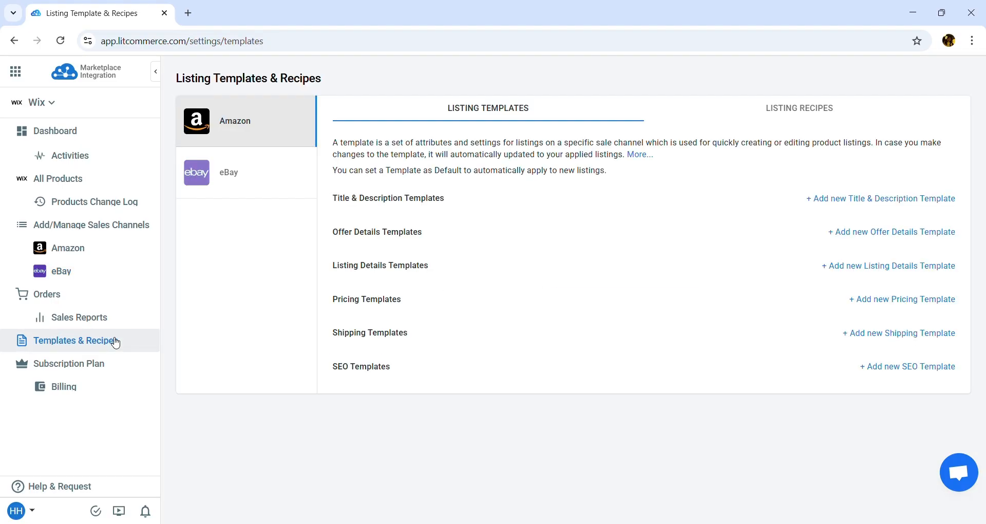
- Create a new eBay category template named 'Pajamas Category' with Advanced options switched on
click(245, 172)
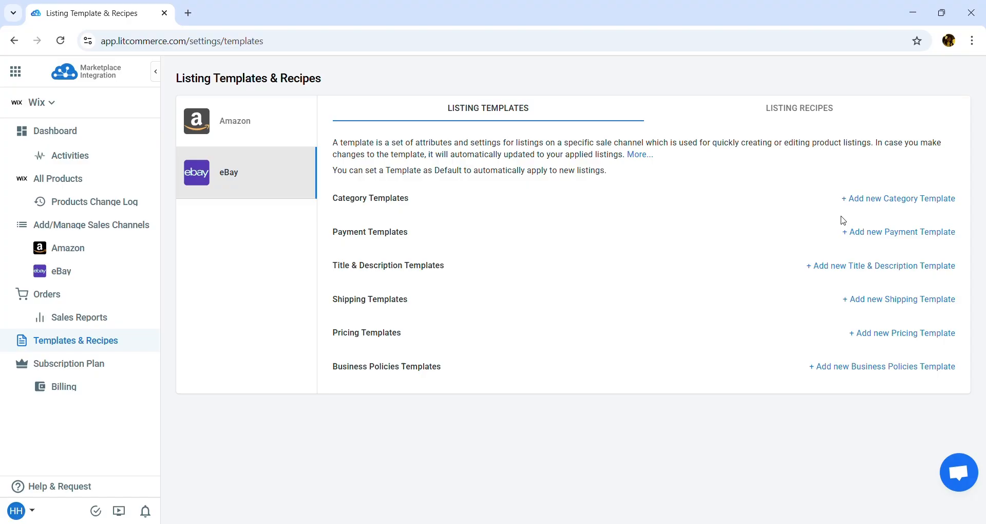
click(898, 198)
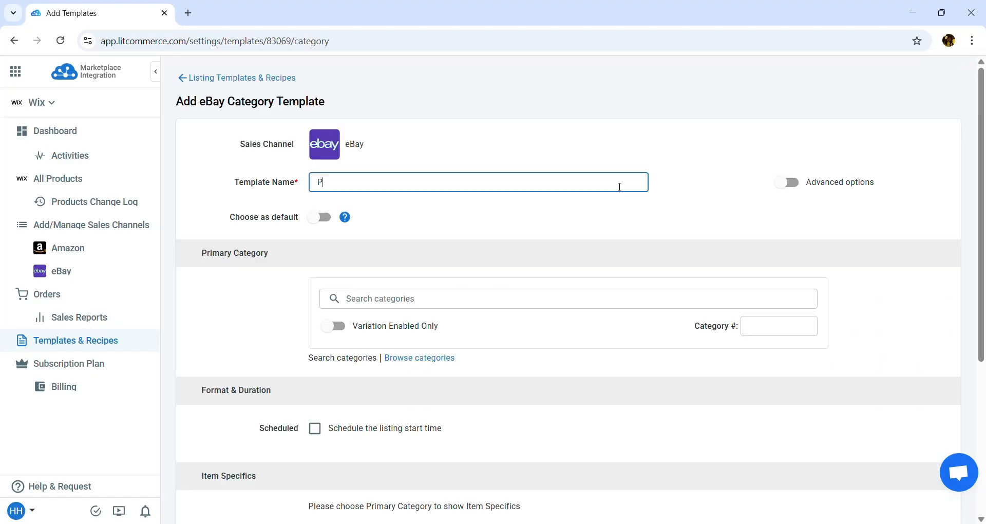
text(ajamas Cae)
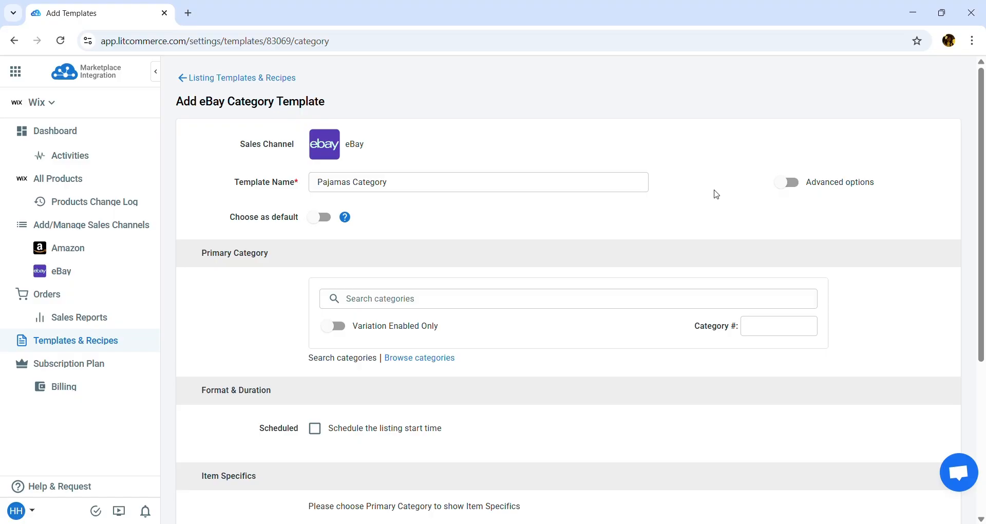
click(786, 182)
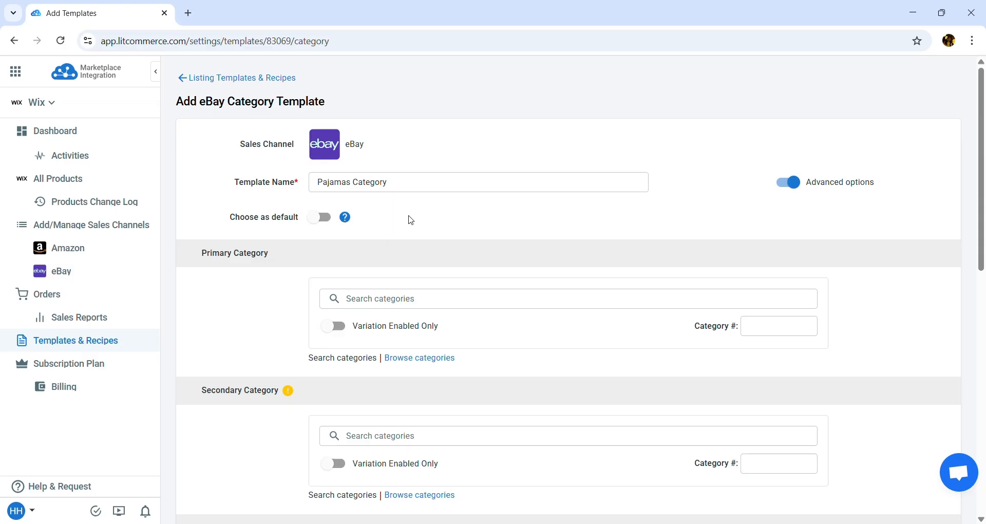
- Search 'Sleepwear' and choose Women's Sleepwear & Robes as the template's primary category
text(Sleepw)
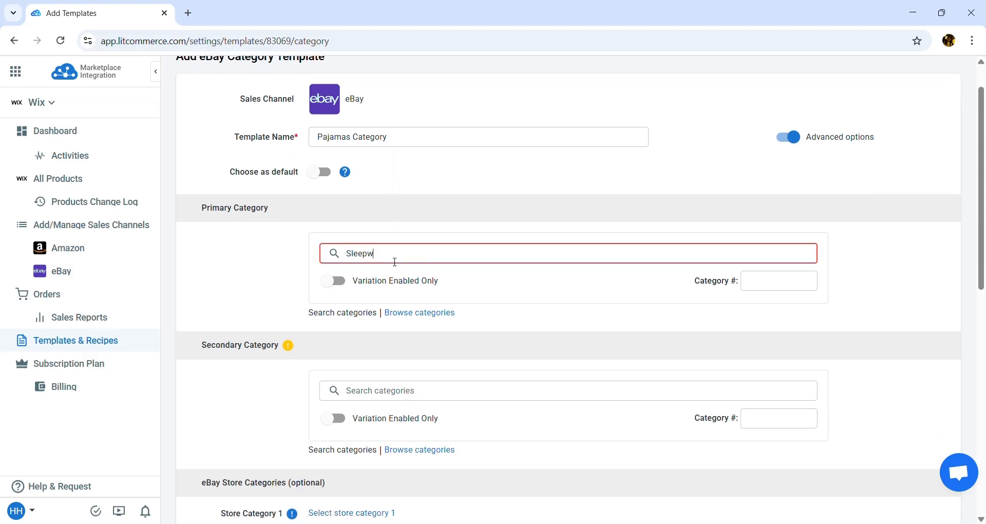
text(ear)
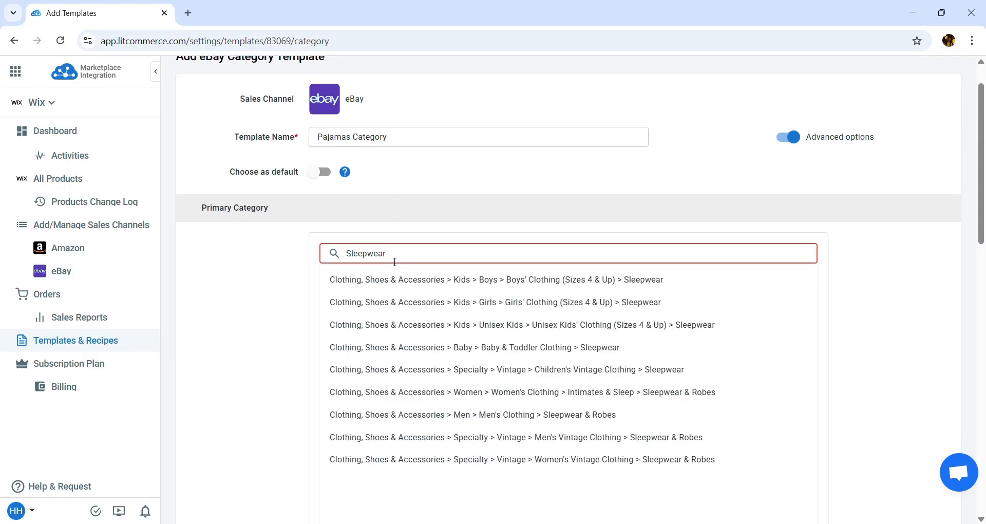
click(522, 391)
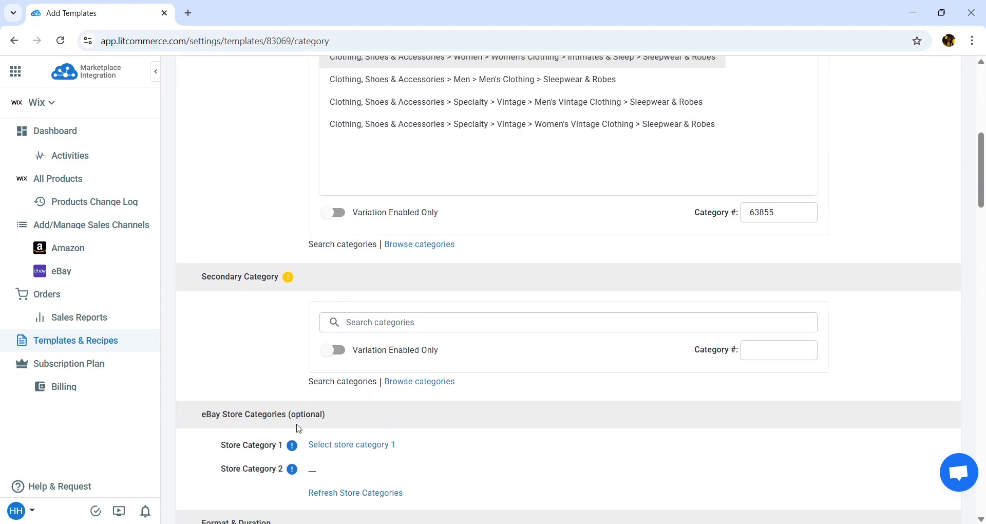
scroll(down, 3)
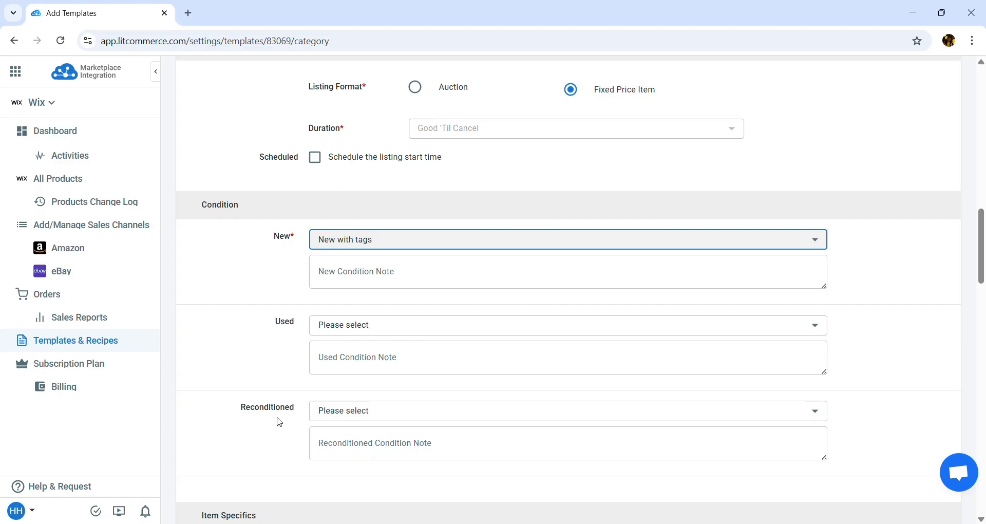
scroll(down, 3)
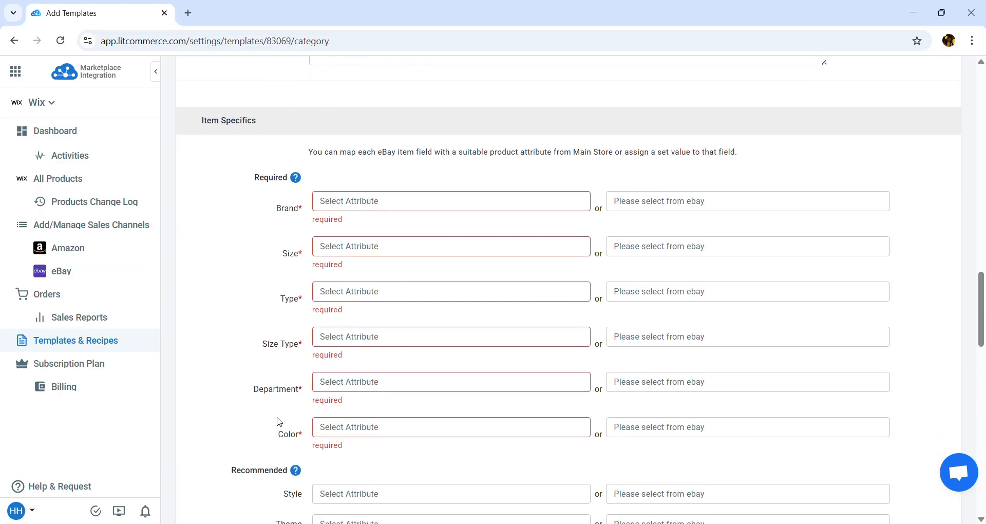
- Map Brand and Size to the store's fields and set Type to Pajama Set
click(450, 200)
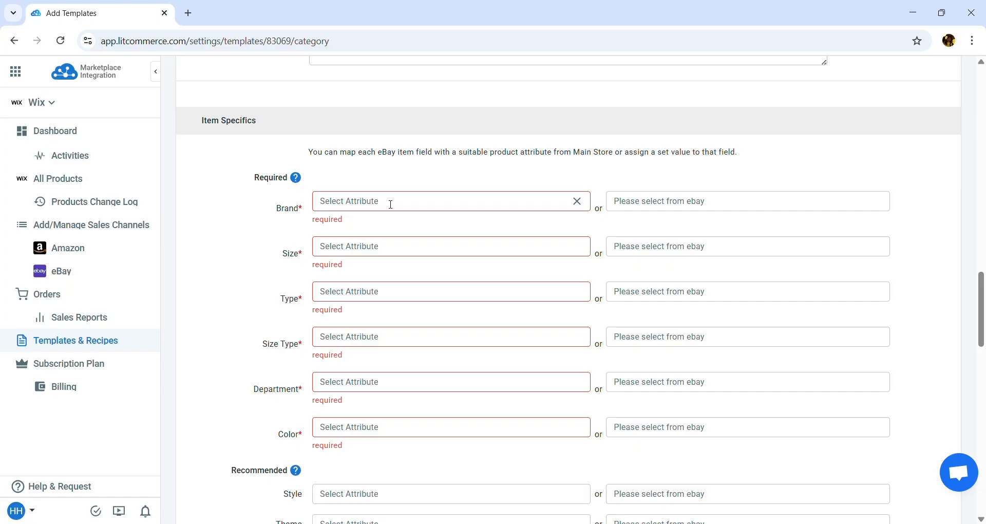
click(441, 200)
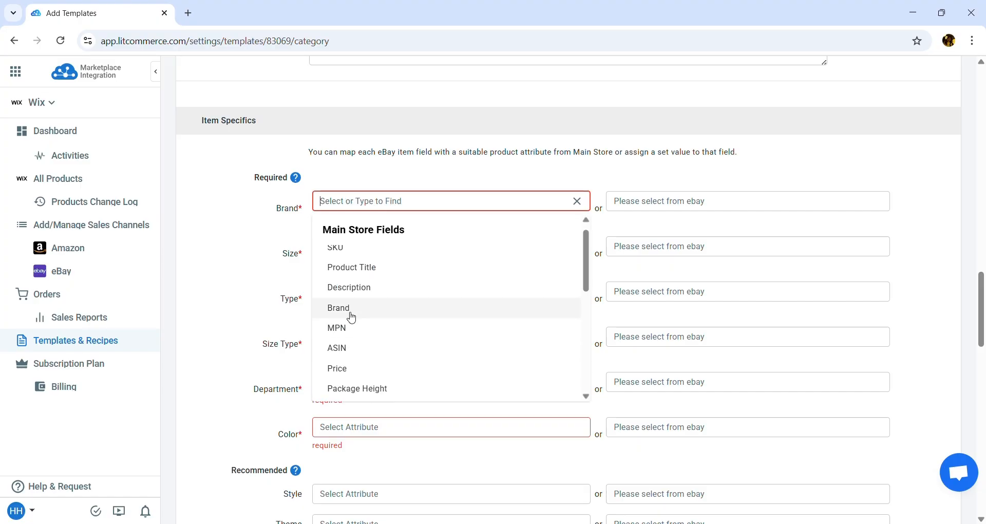
click(337, 307)
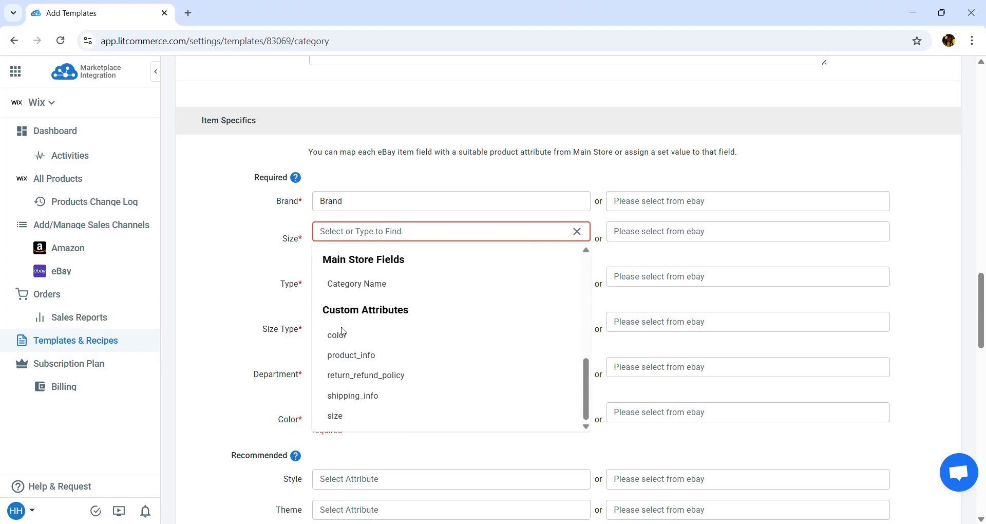
click(335, 415)
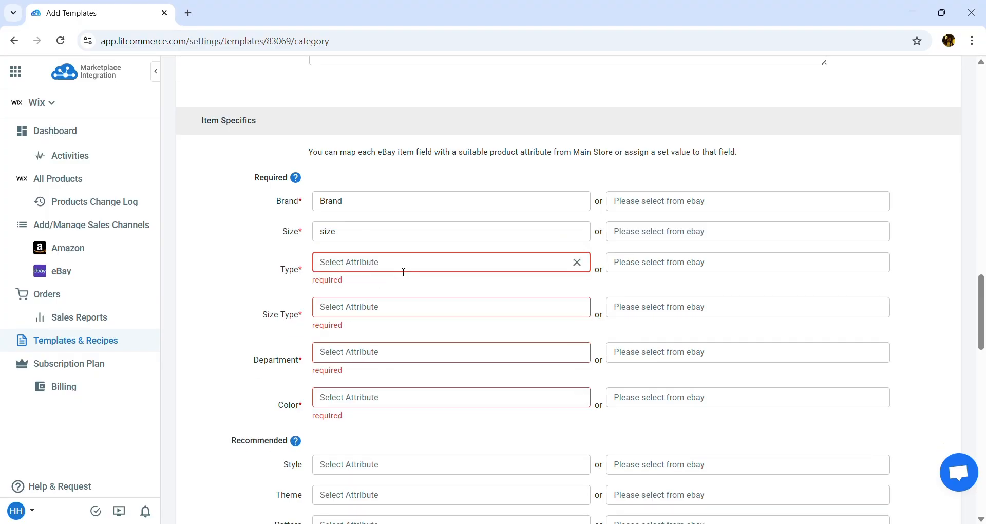
click(741, 261)
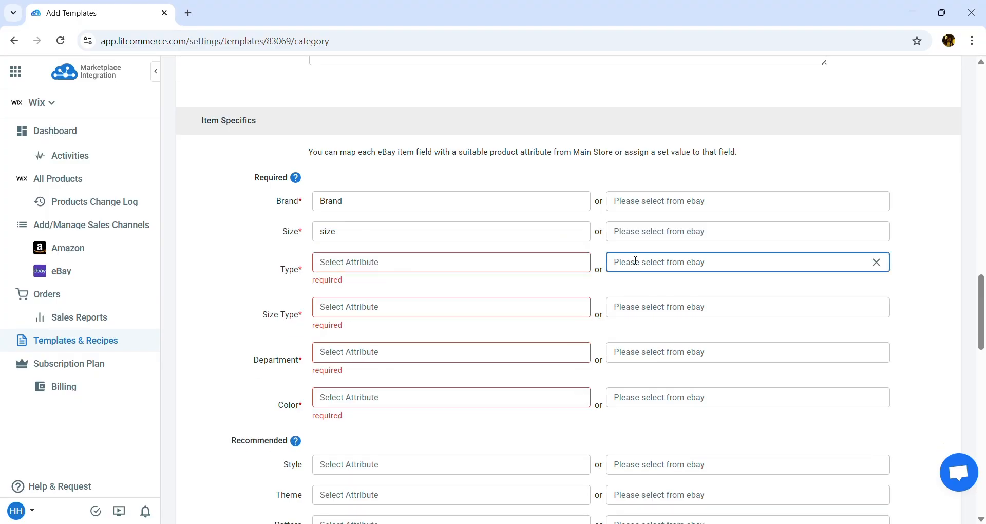
click(741, 262)
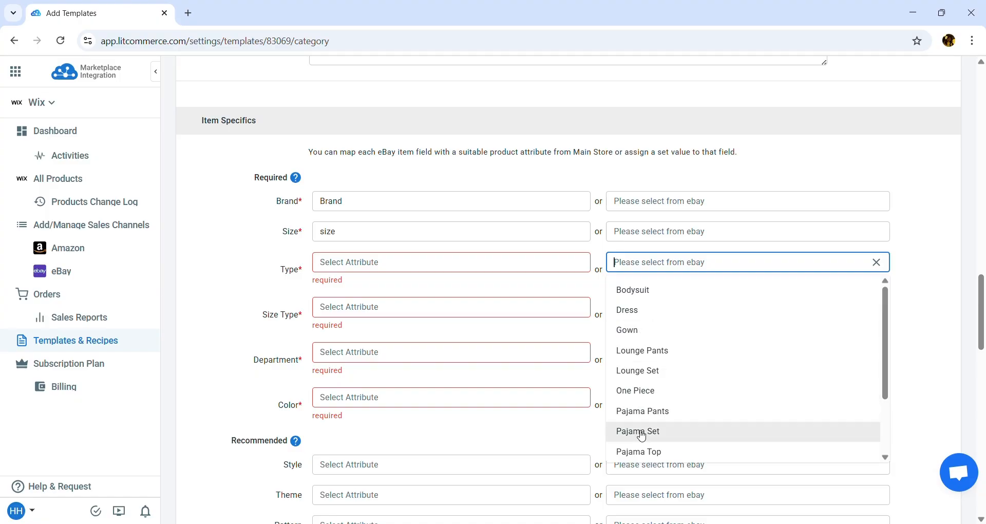
click(637, 430)
text(Women)
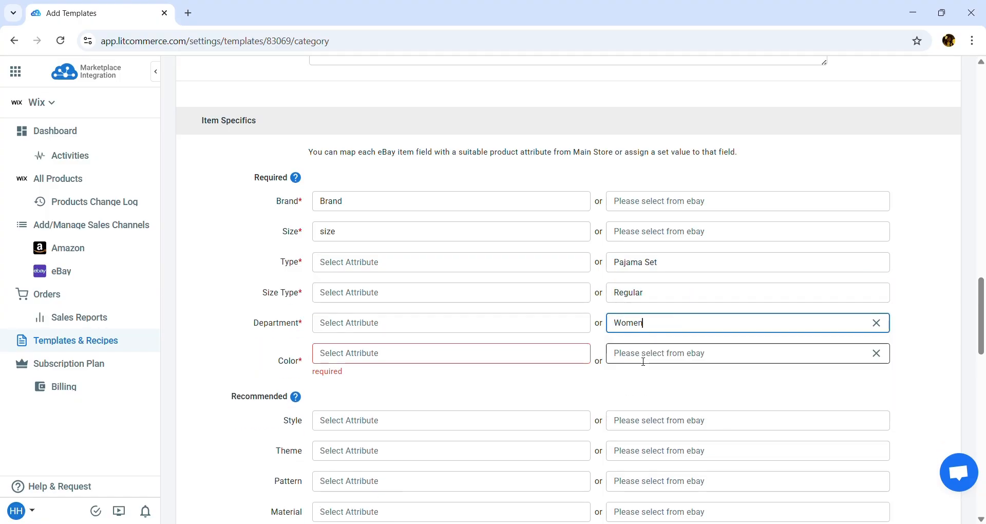
- Map the colour specific and save the Pajamas Category template
text(color)
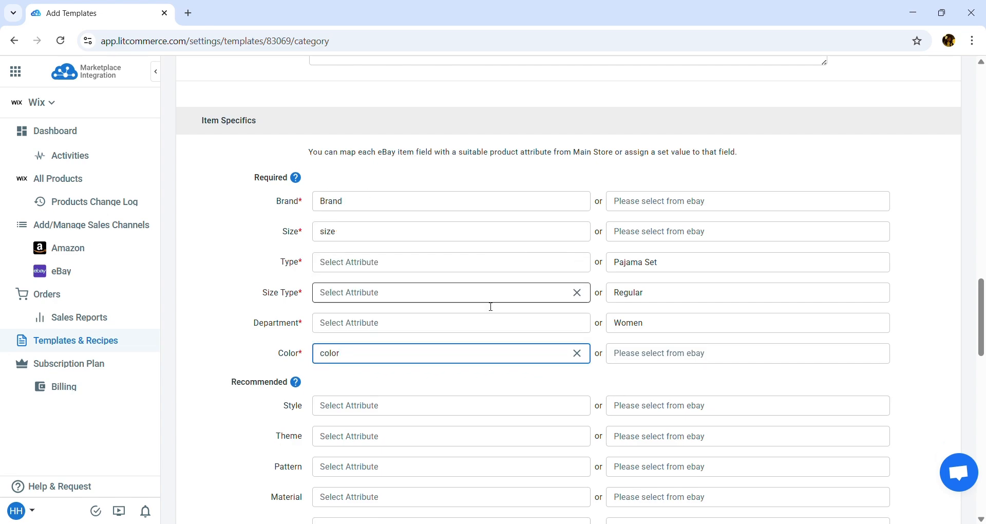
scroll(down, 3)
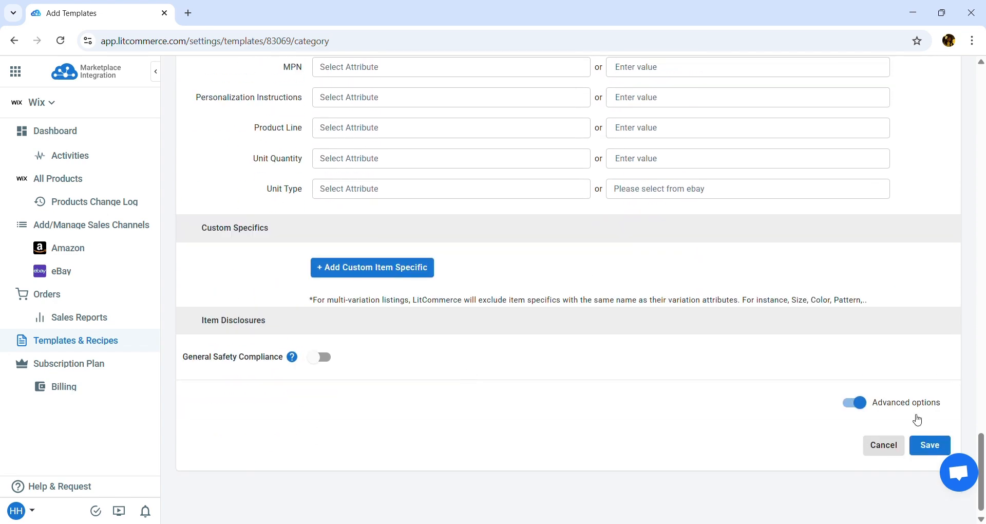
click(852, 402)
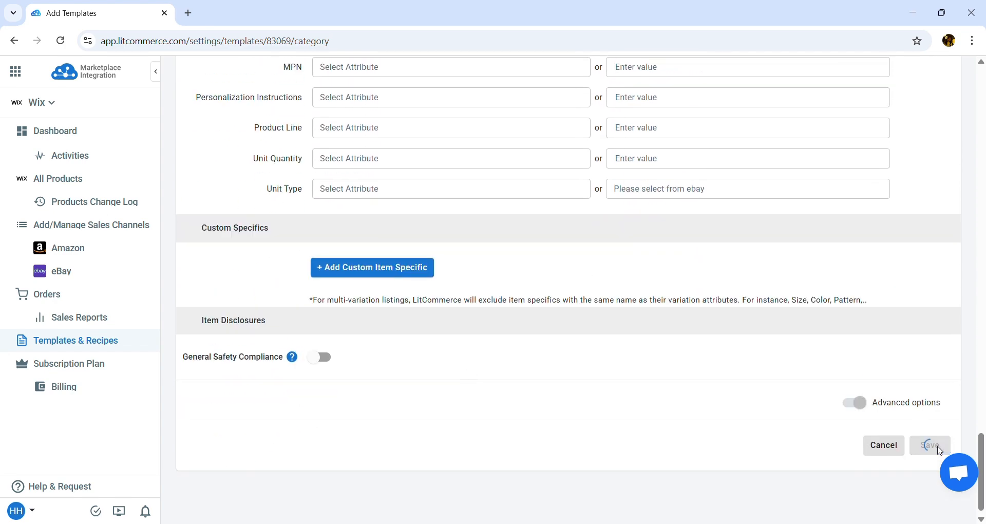
- Apply the Pajamas Category template to the Sleepwear Satin Silk Nightgown draft and close the editor
click(929, 445)
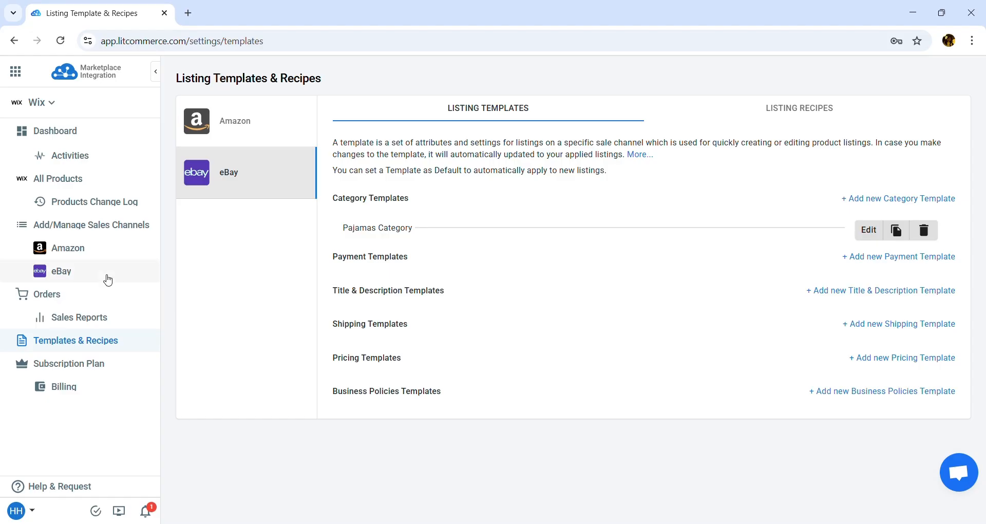
click(61, 270)
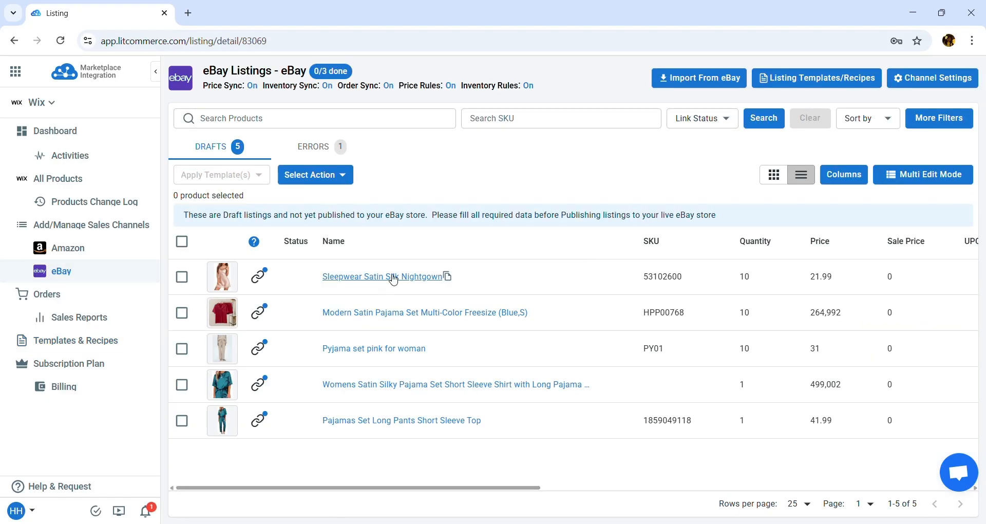
click(381, 276)
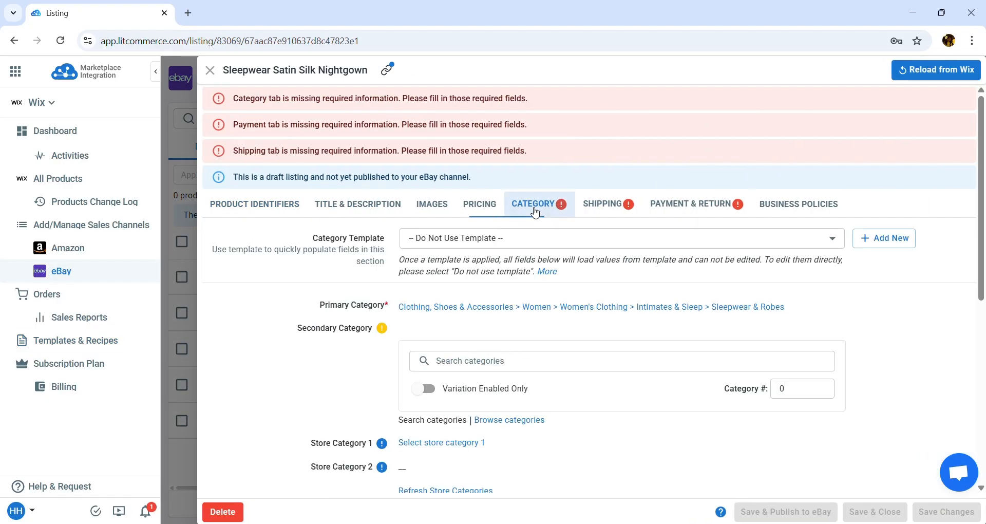
click(619, 237)
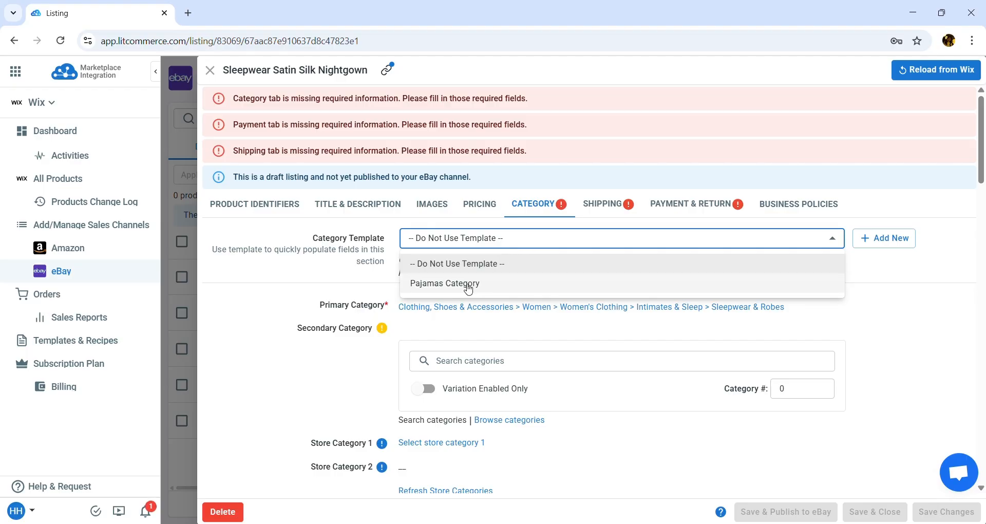
click(445, 283)
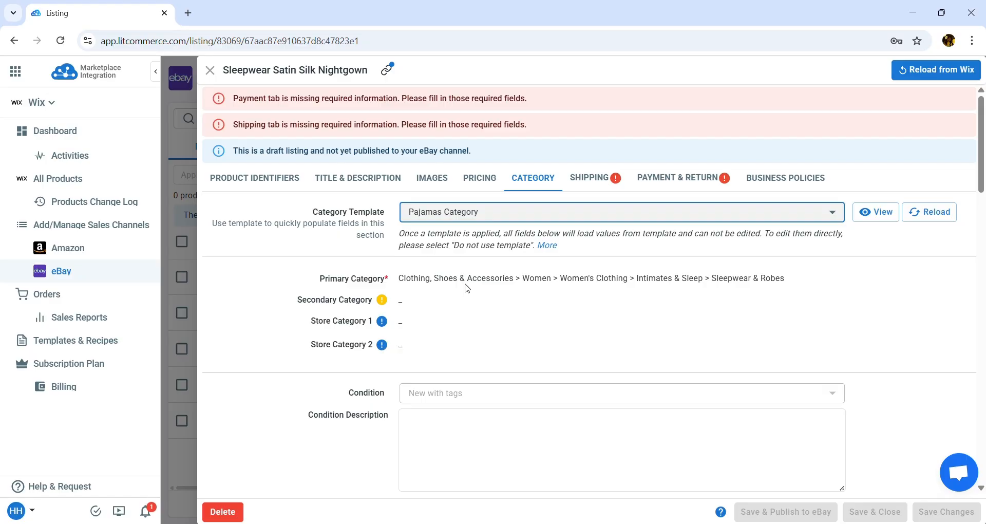
click(211, 70)
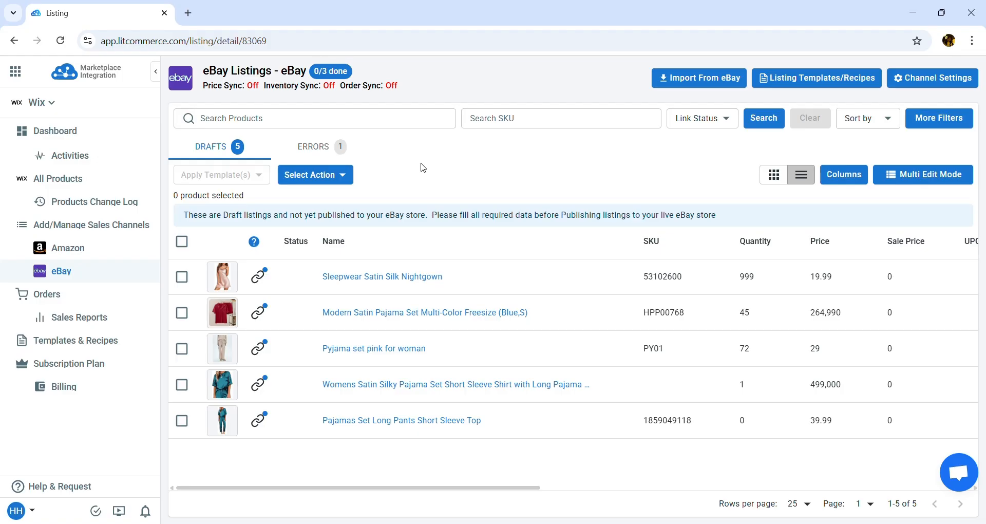
- In the eBay channel settings, enable Price Sync with the main store and confirm it
click(932, 77)
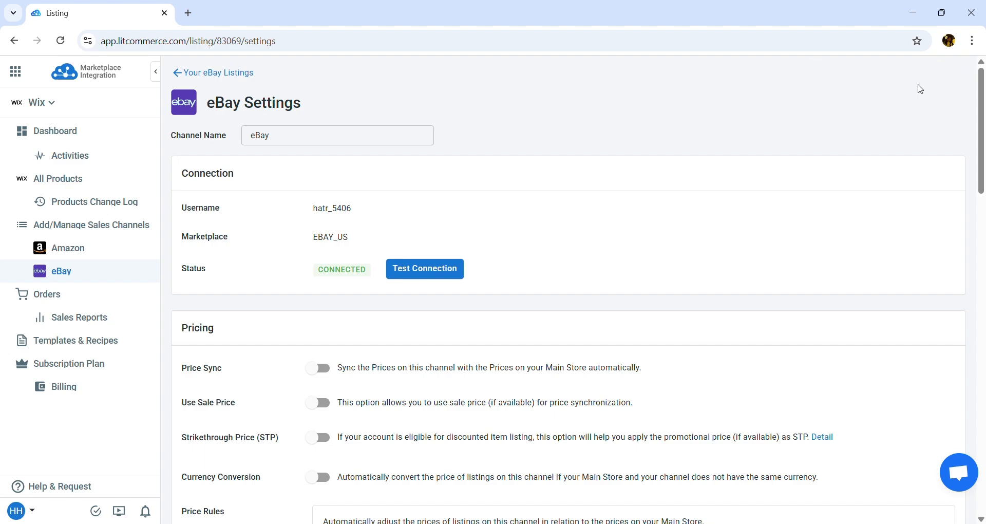
scroll(down, 3)
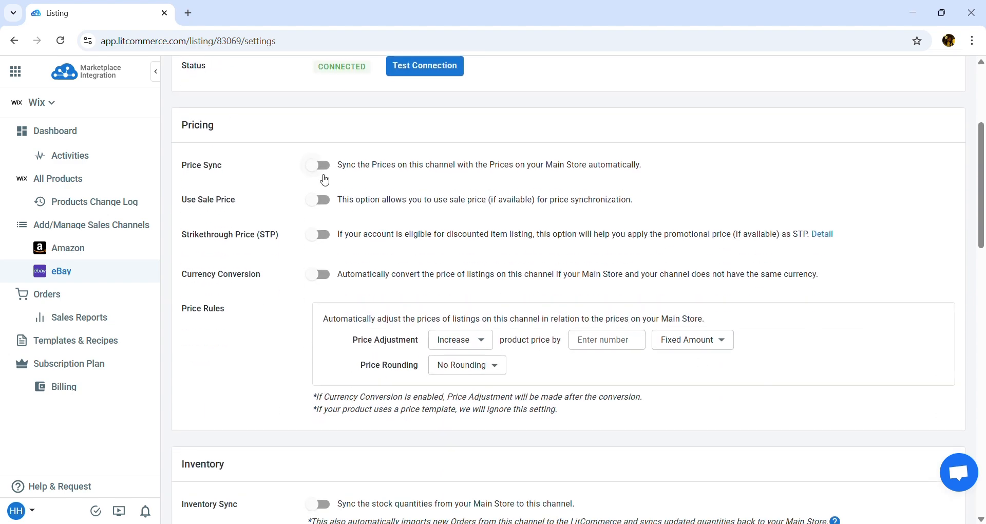
click(318, 164)
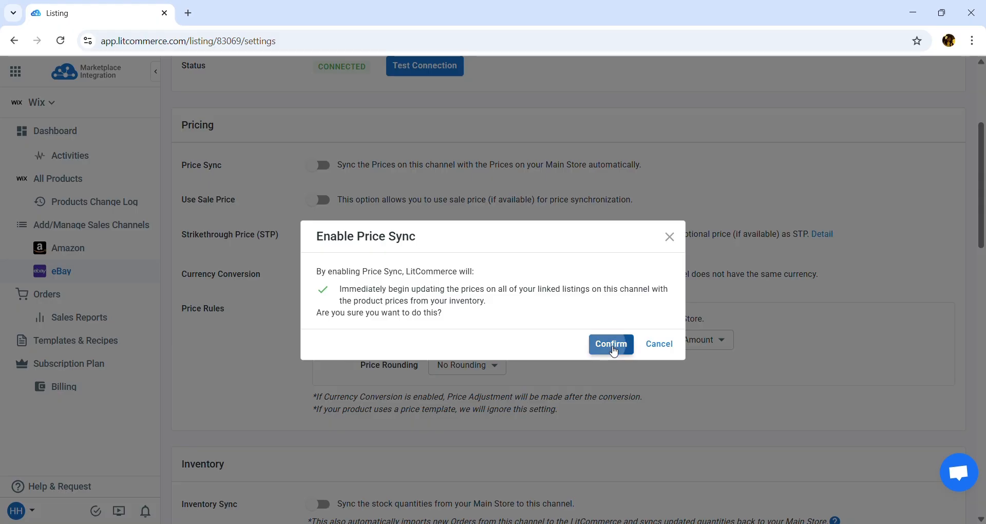
click(609, 343)
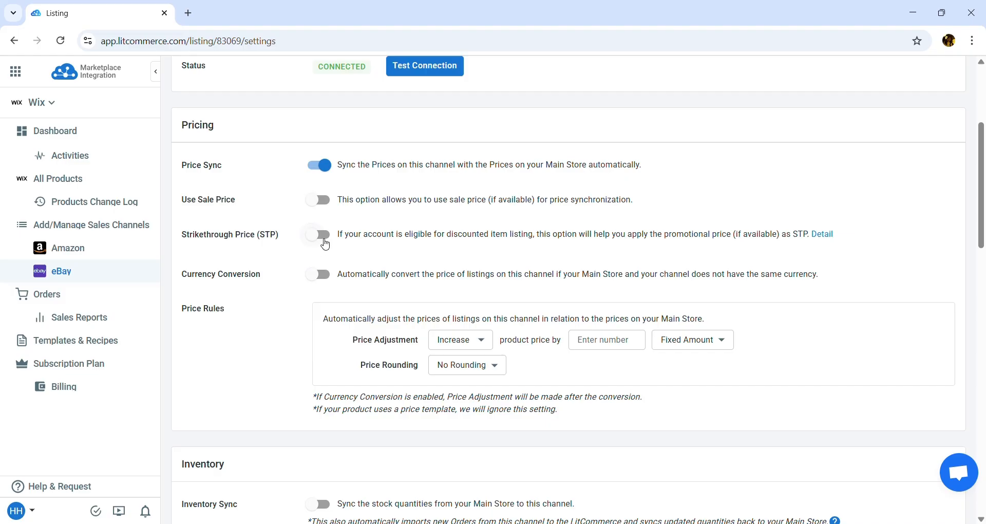
- Enable Strikethrough Price and set a Price Adjustment increase of 2
click(317, 234)
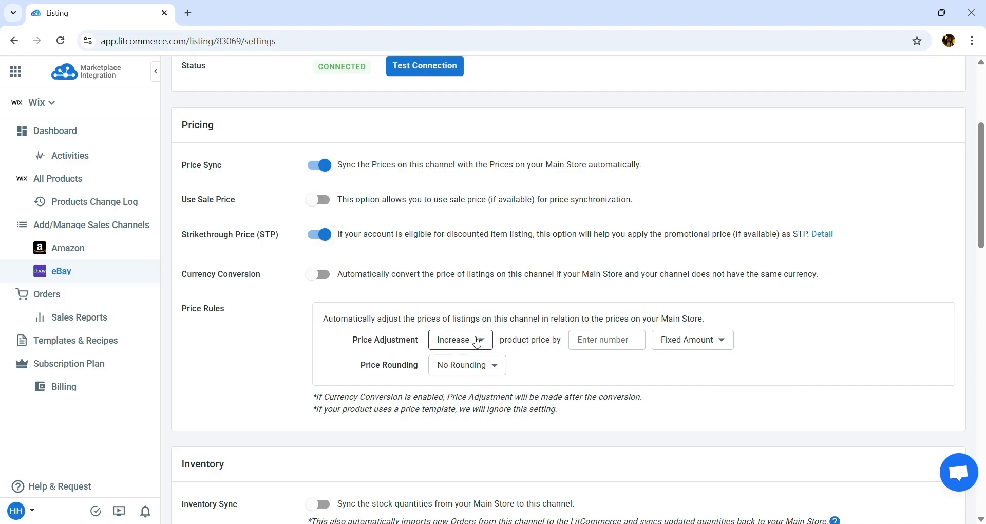
click(605, 339)
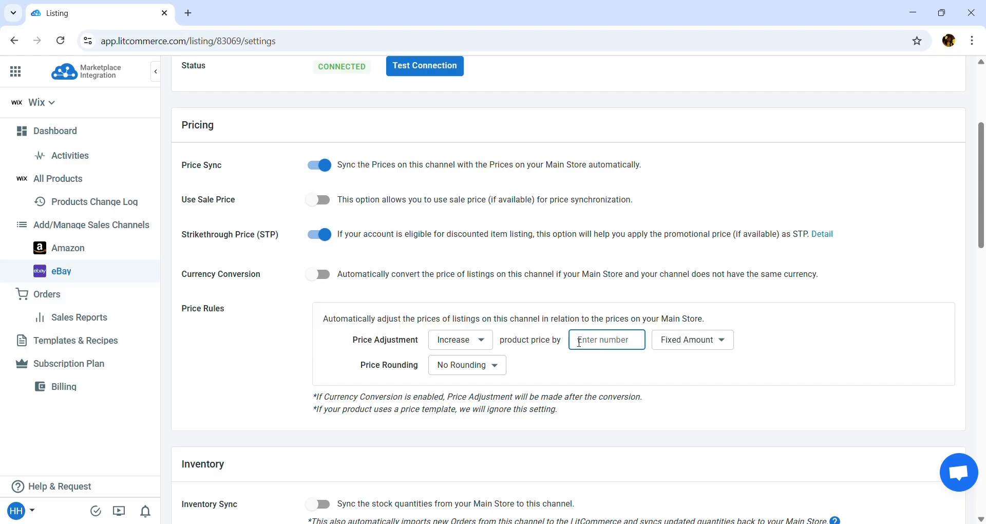
text(2)
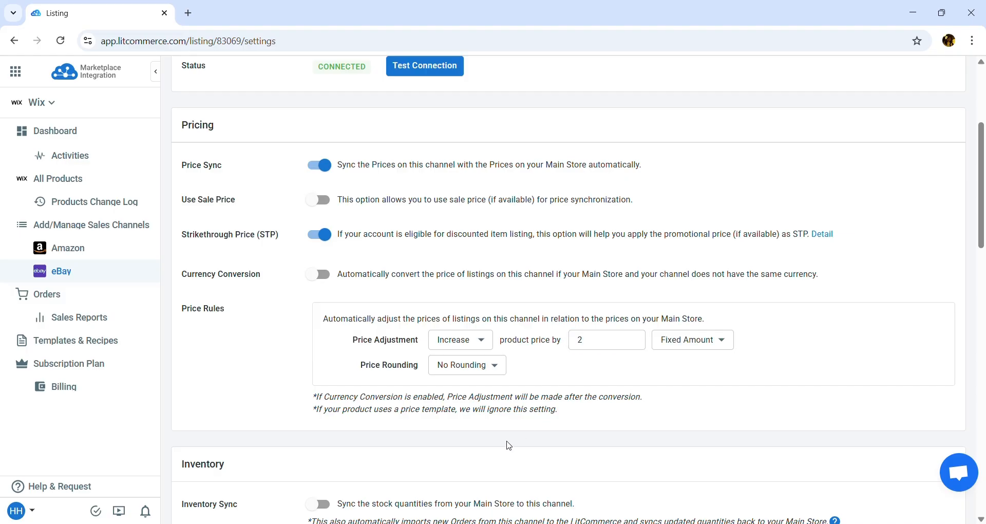
- Enable Inventory Sync with the warning acknowledged, plus Out Of Stock Control
scroll(down, 3)
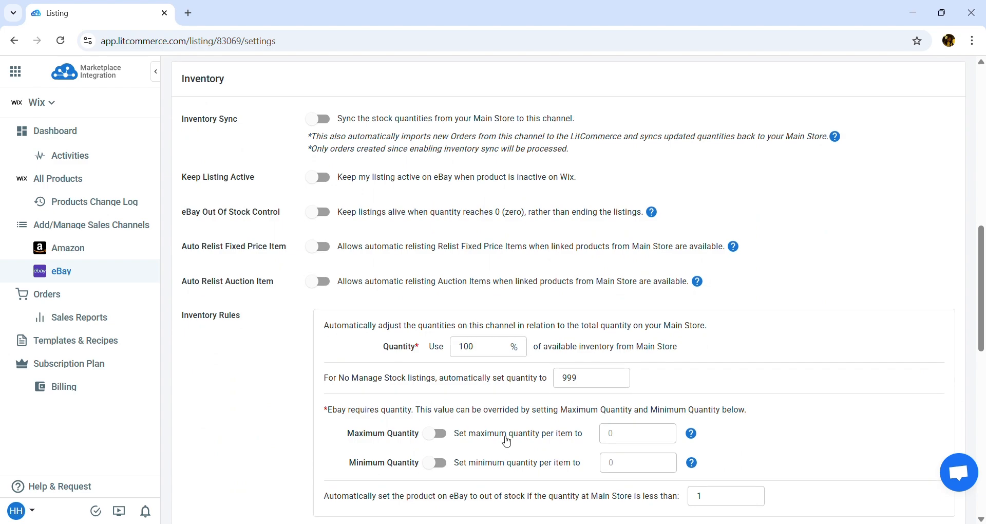
click(317, 118)
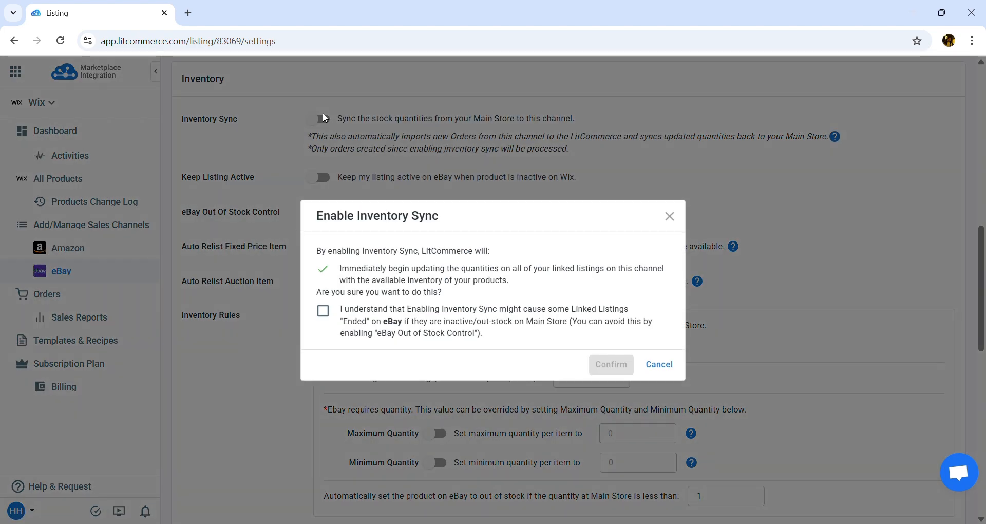
click(323, 310)
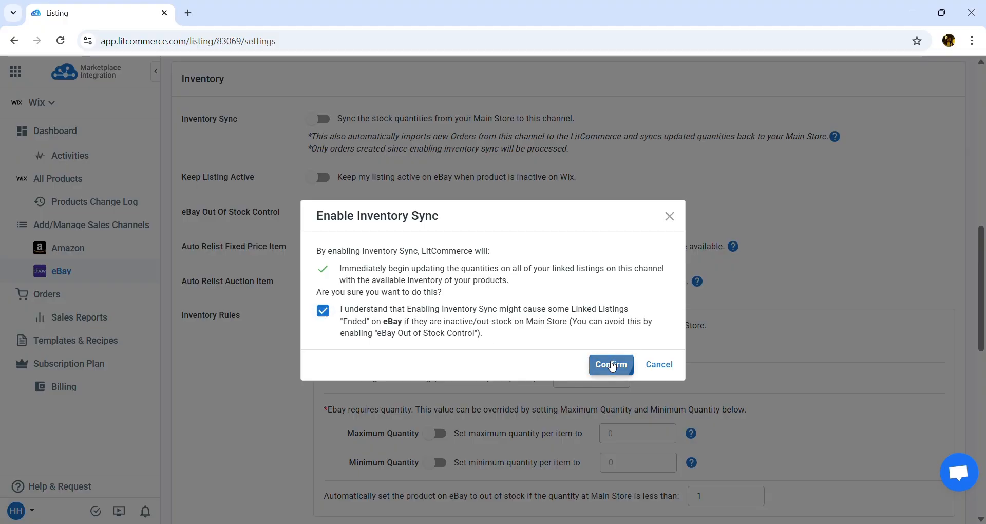
click(609, 363)
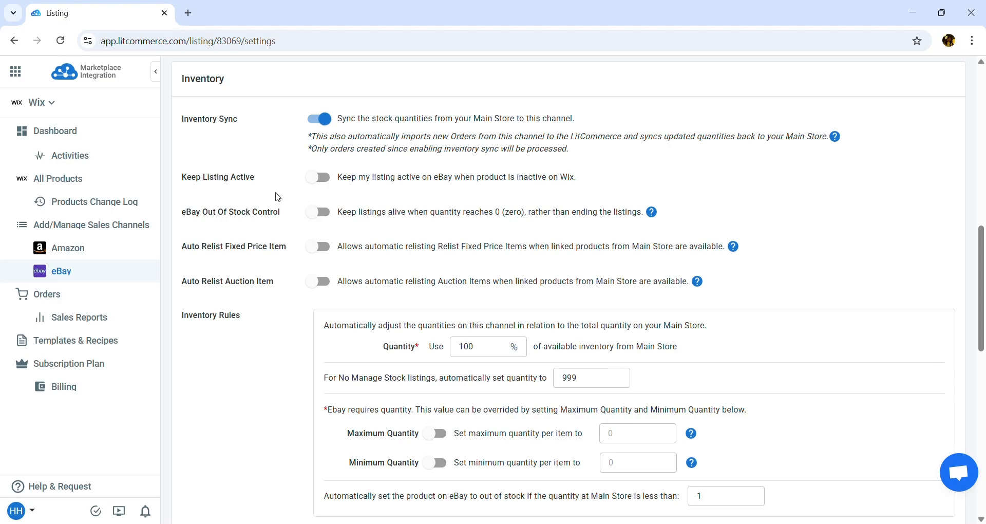
mouse_move(299, 192)
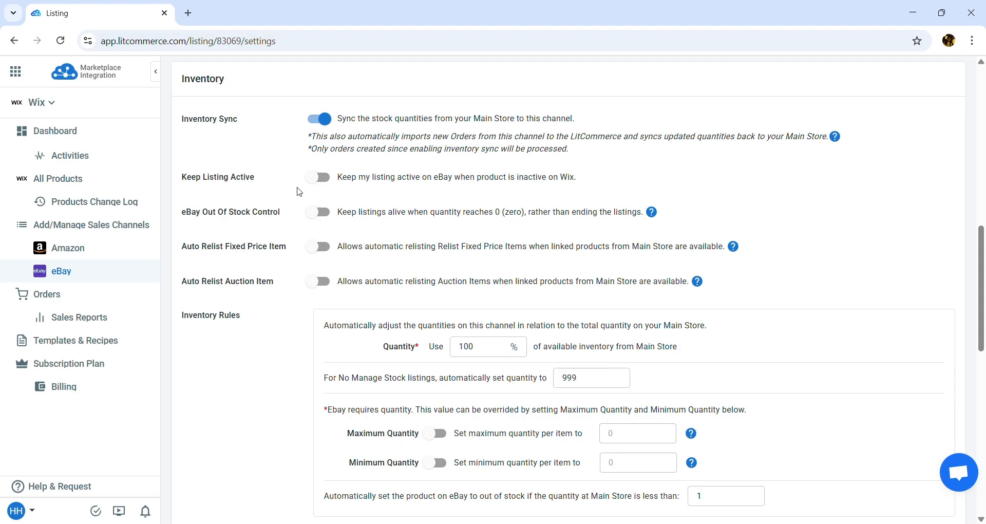
click(317, 211)
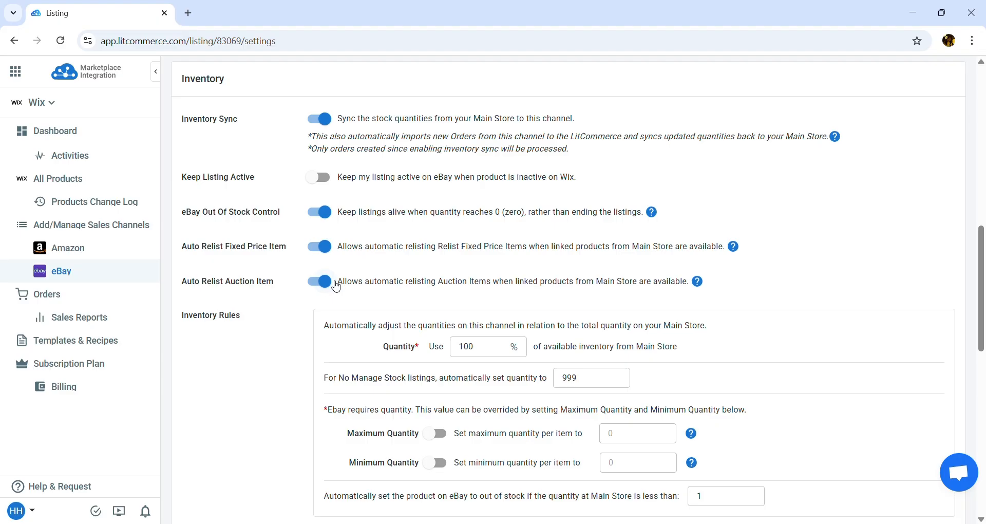
- Enable Maximum Quantity per item and set it to 10
scroll(down, 3)
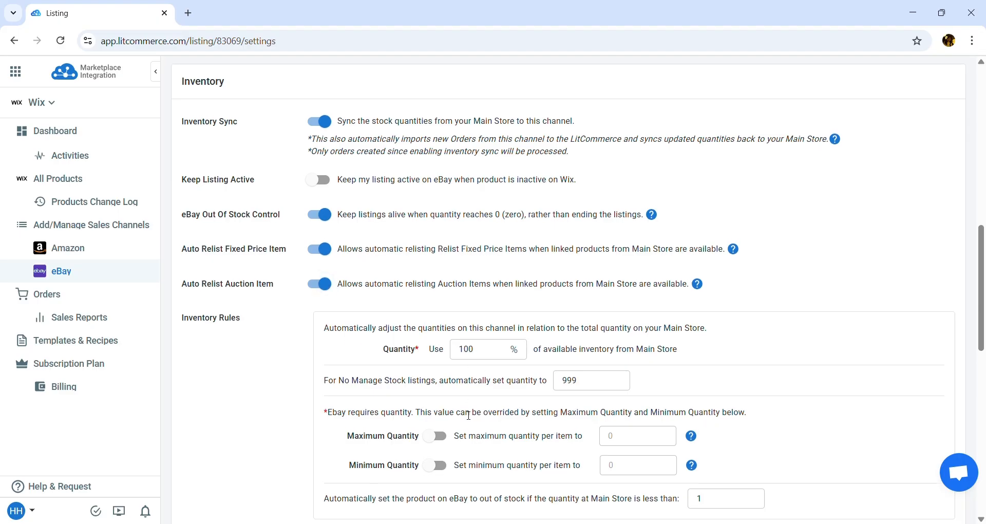
click(435, 435)
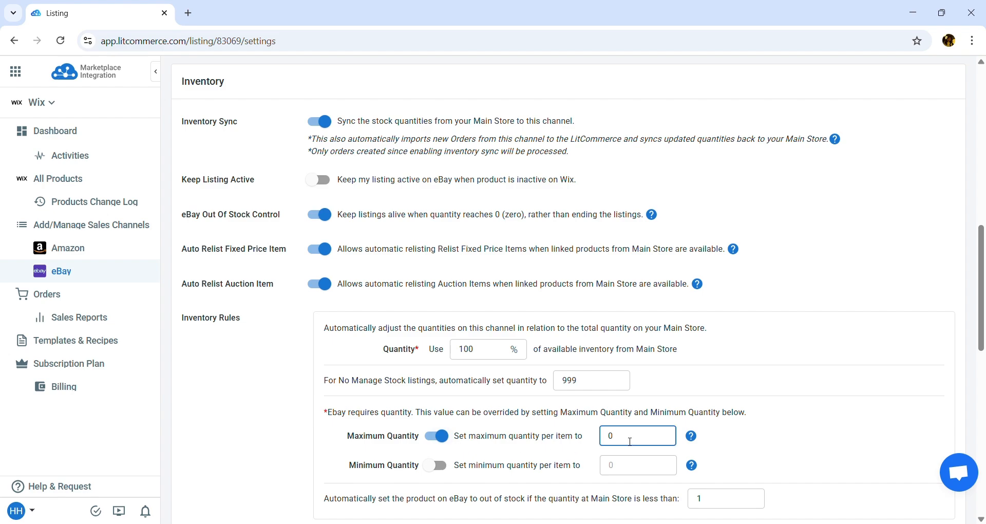
text(10)
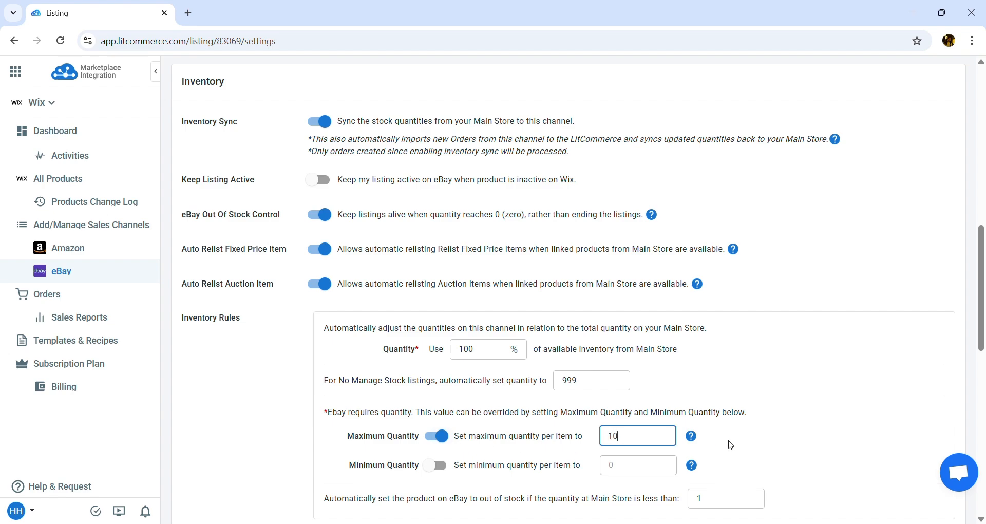
scroll(down, 3)
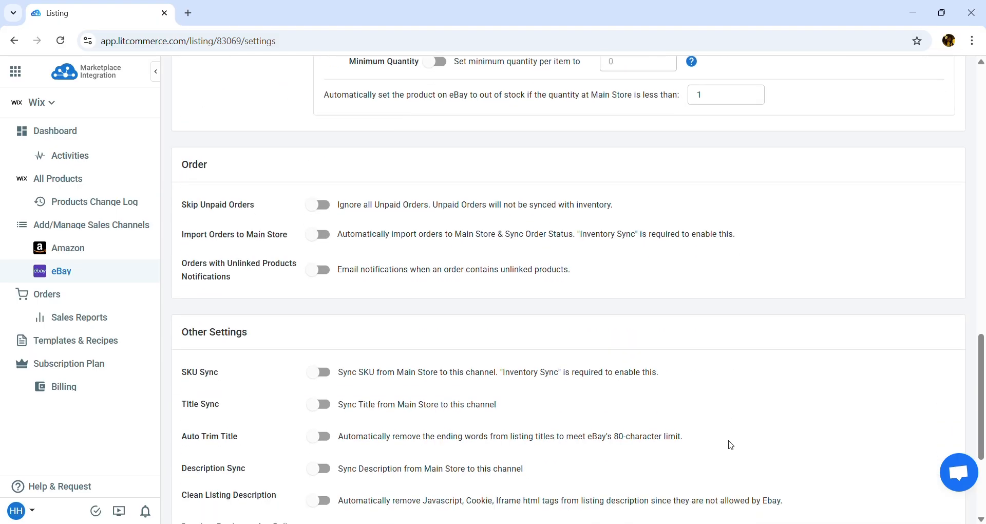
- Turn on Import Orders to Main Store and Orders with Unlinked Products Notifications
scroll(down, 3)
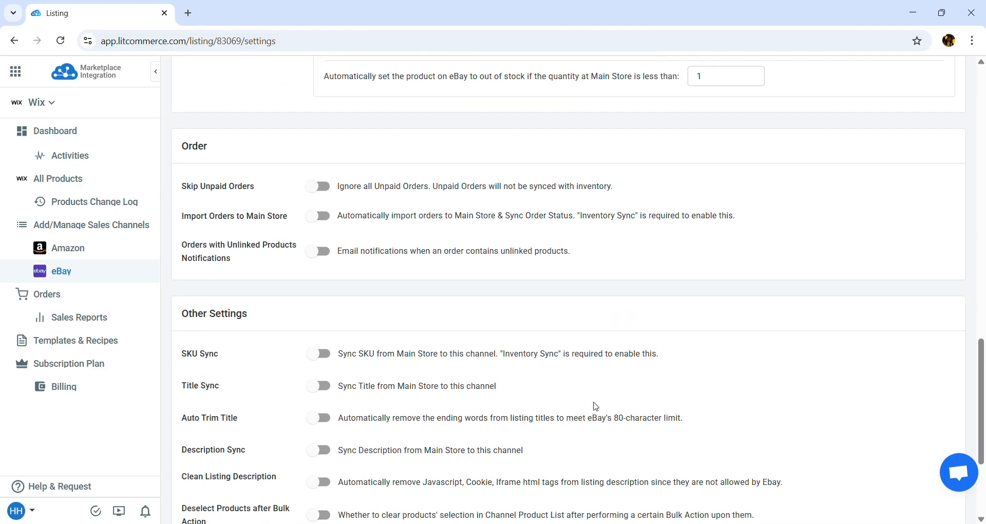
click(317, 214)
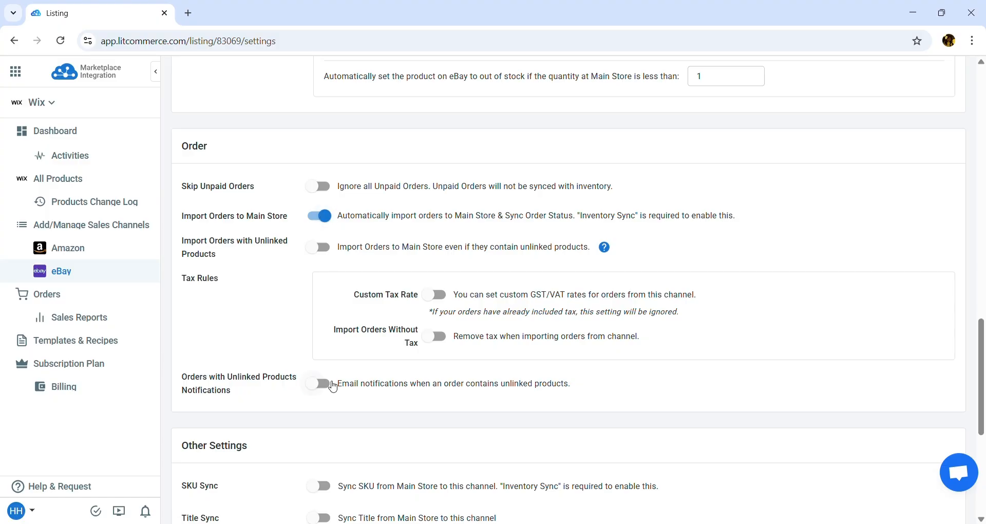
click(318, 383)
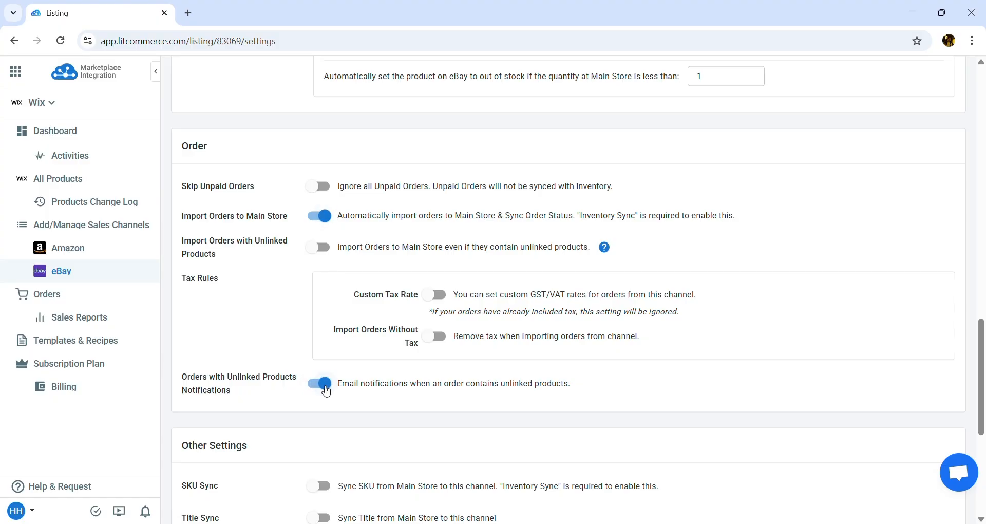
mouse_move(327, 312)
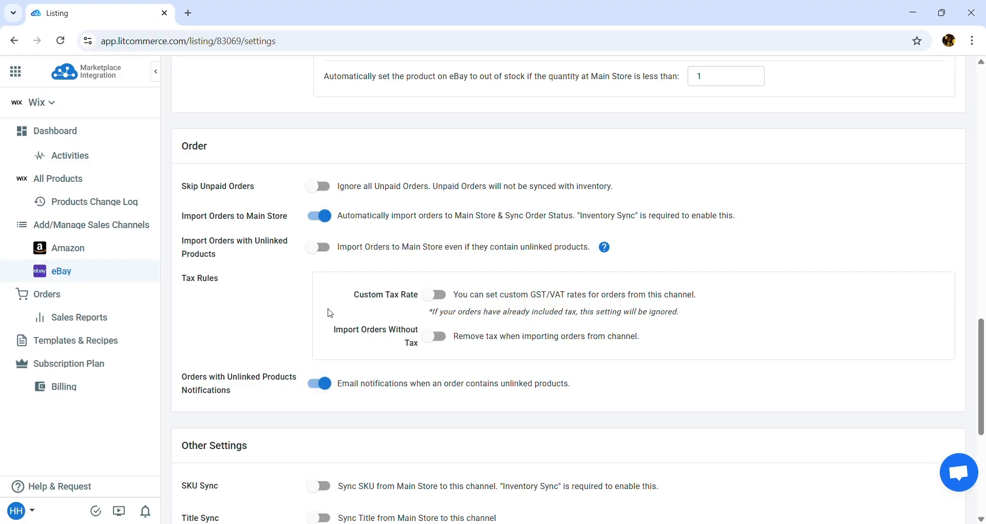
scroll(down, 3)
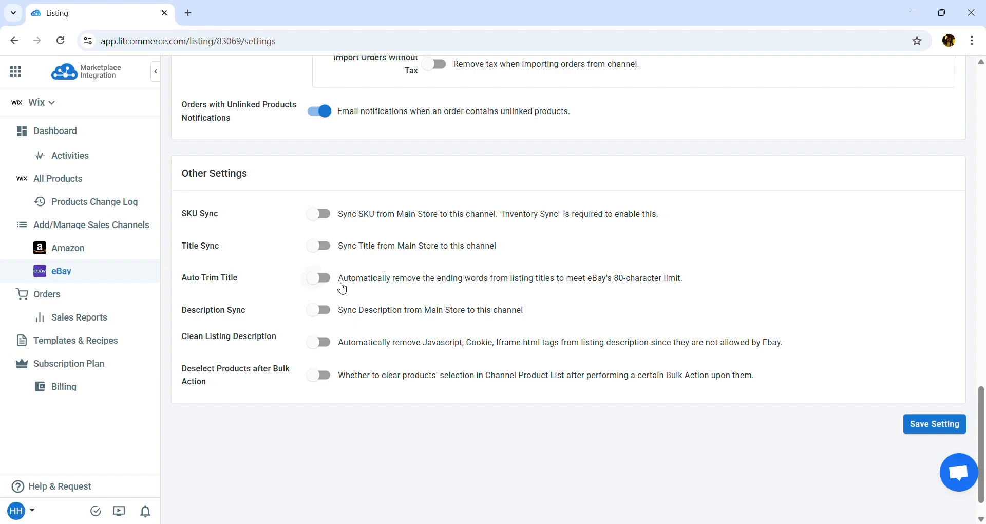
- Enable Auto Trim Title and Clean Listing Description, then save the eBay settings
click(317, 277)
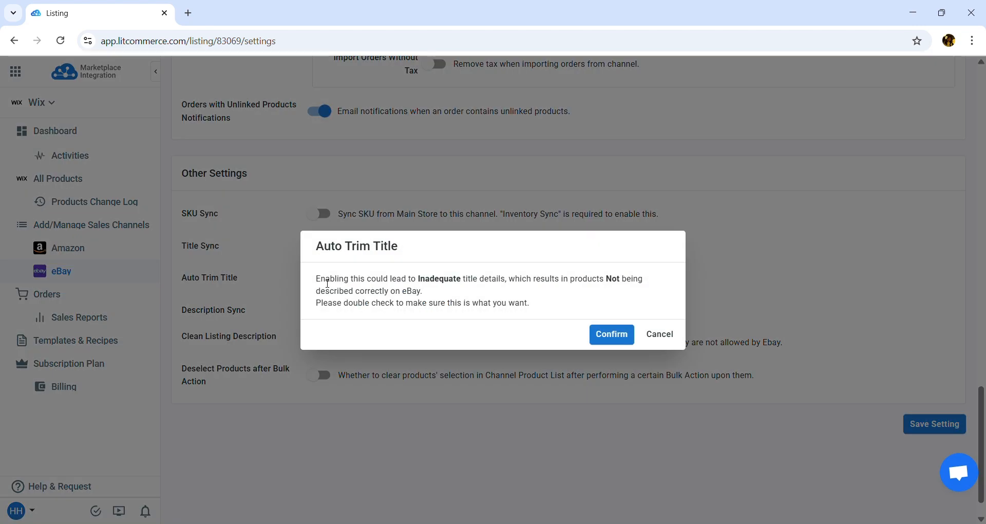
mouse_move(459, 295)
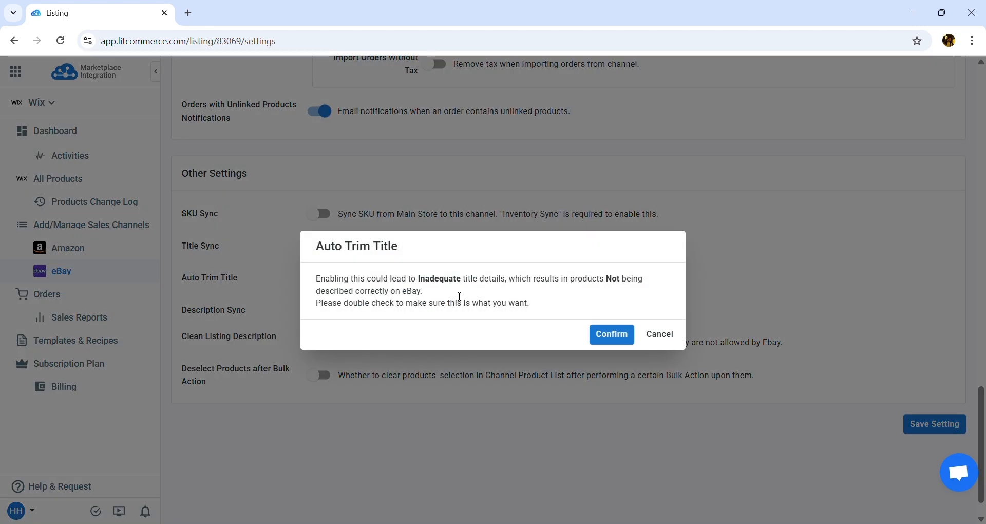
click(609, 333)
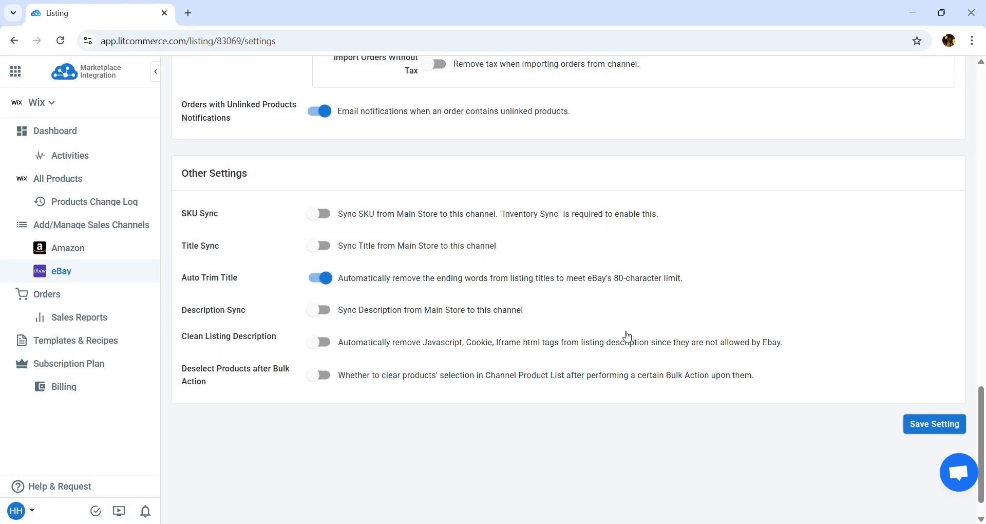
mouse_move(346, 343)
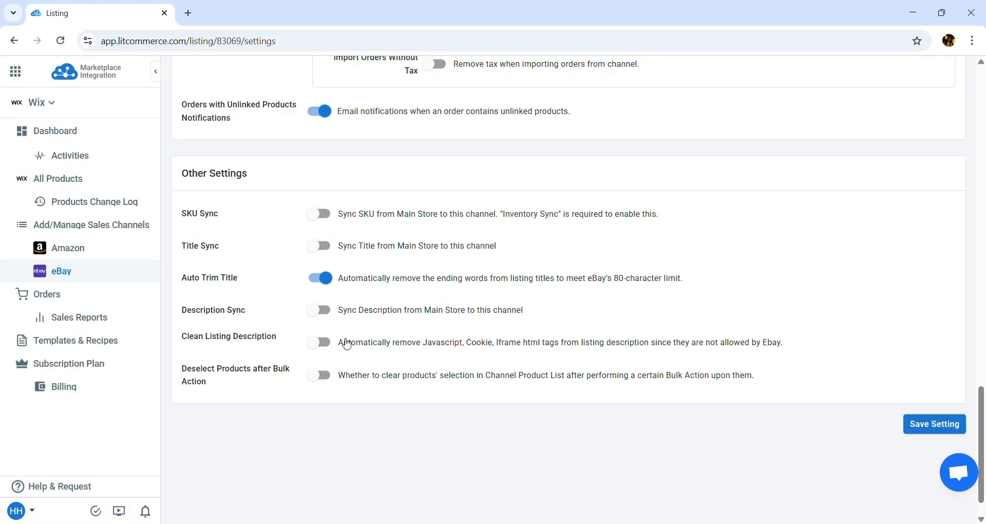
click(318, 341)
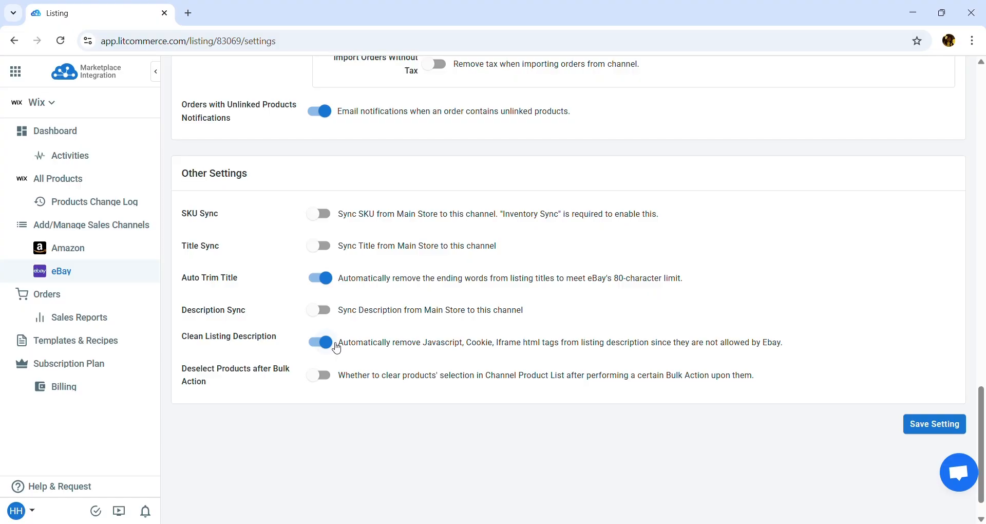
click(933, 423)
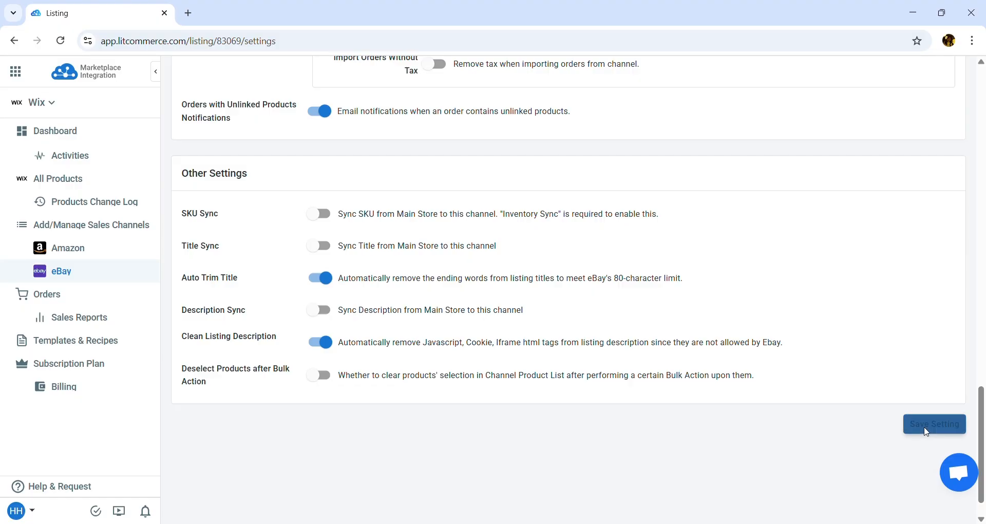
click(933, 423)
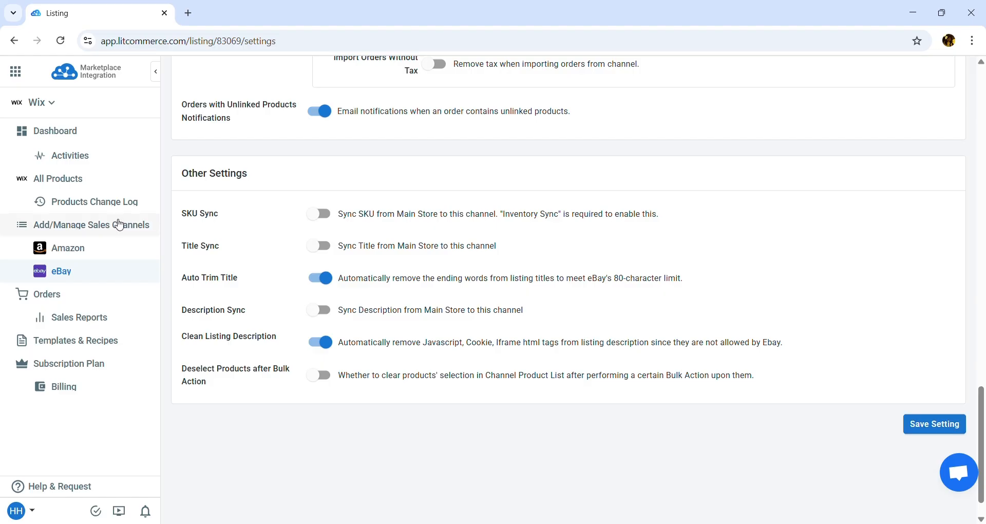
- From Add/Manage Sales Channels, bring up the Add New Channel marketplace list
click(91, 225)
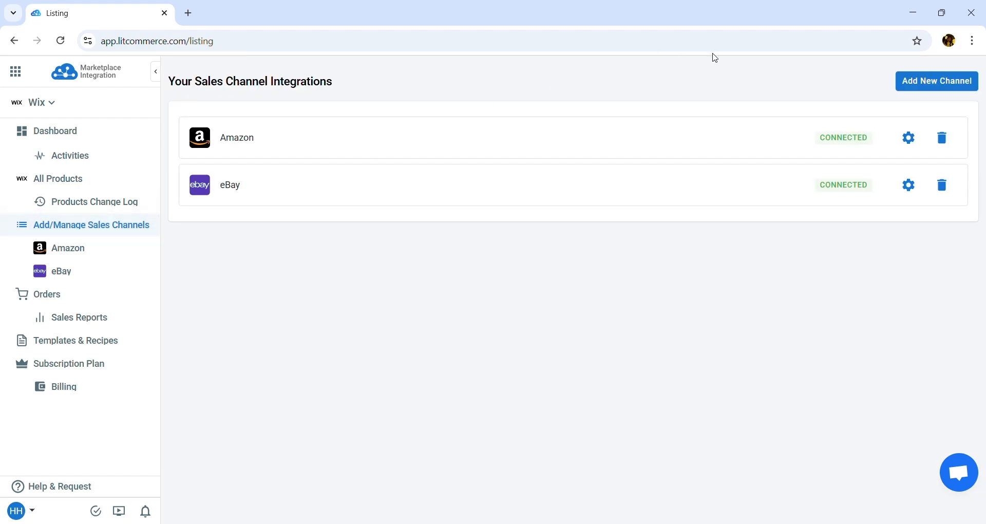
click(935, 80)
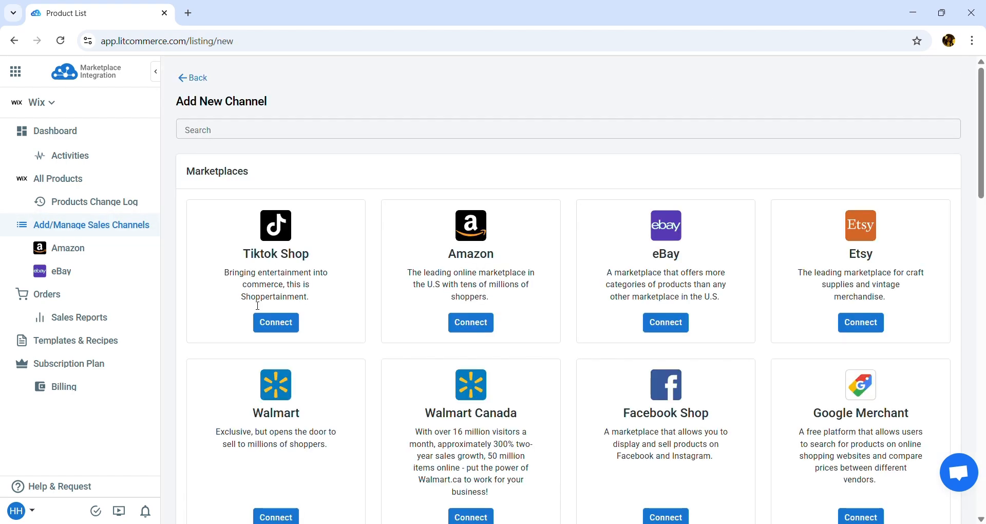